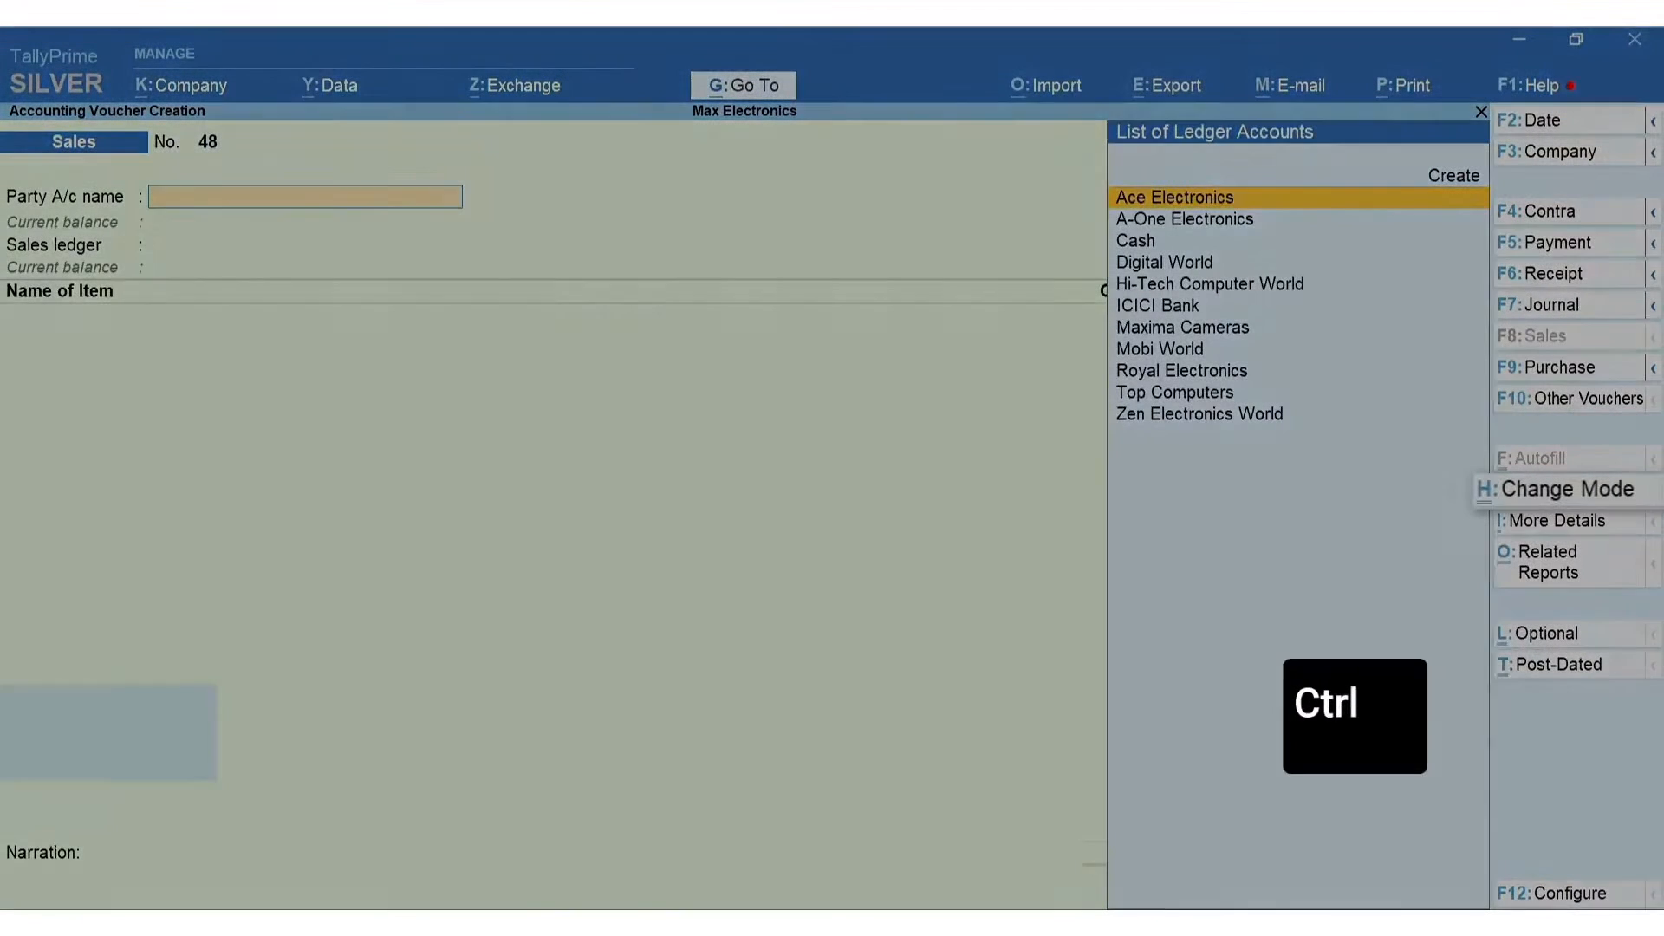
- Switch sales voucher No. 48 to Item Invoice mode from the List of Modes
left_click(1561, 489)
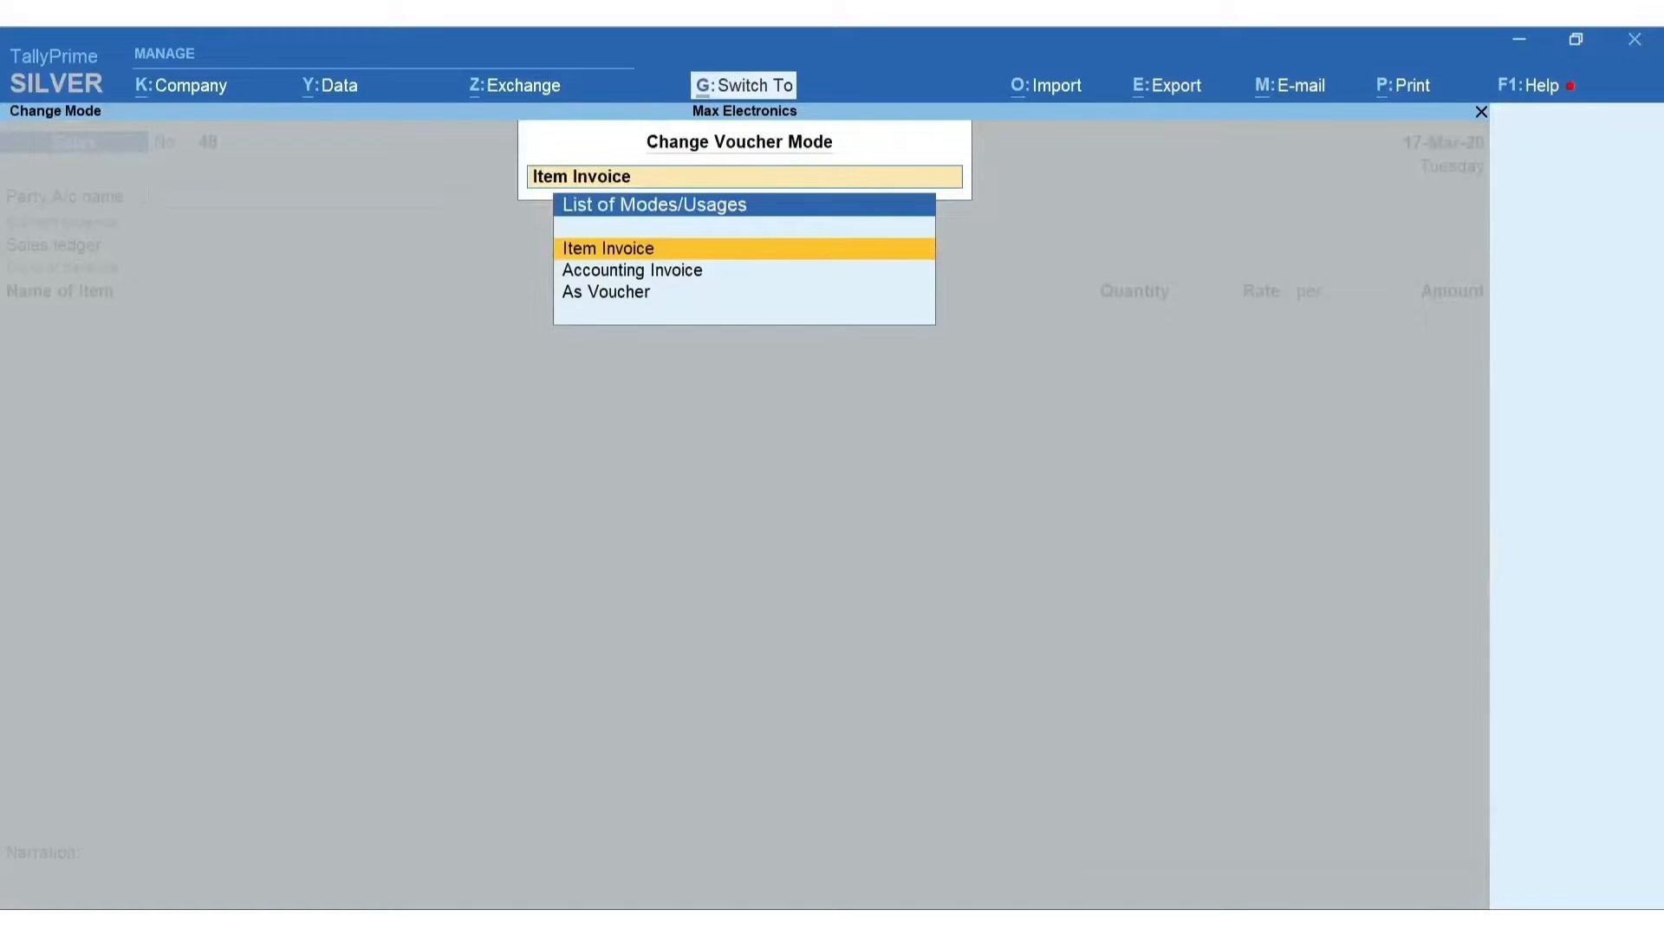
left_click(608, 247)
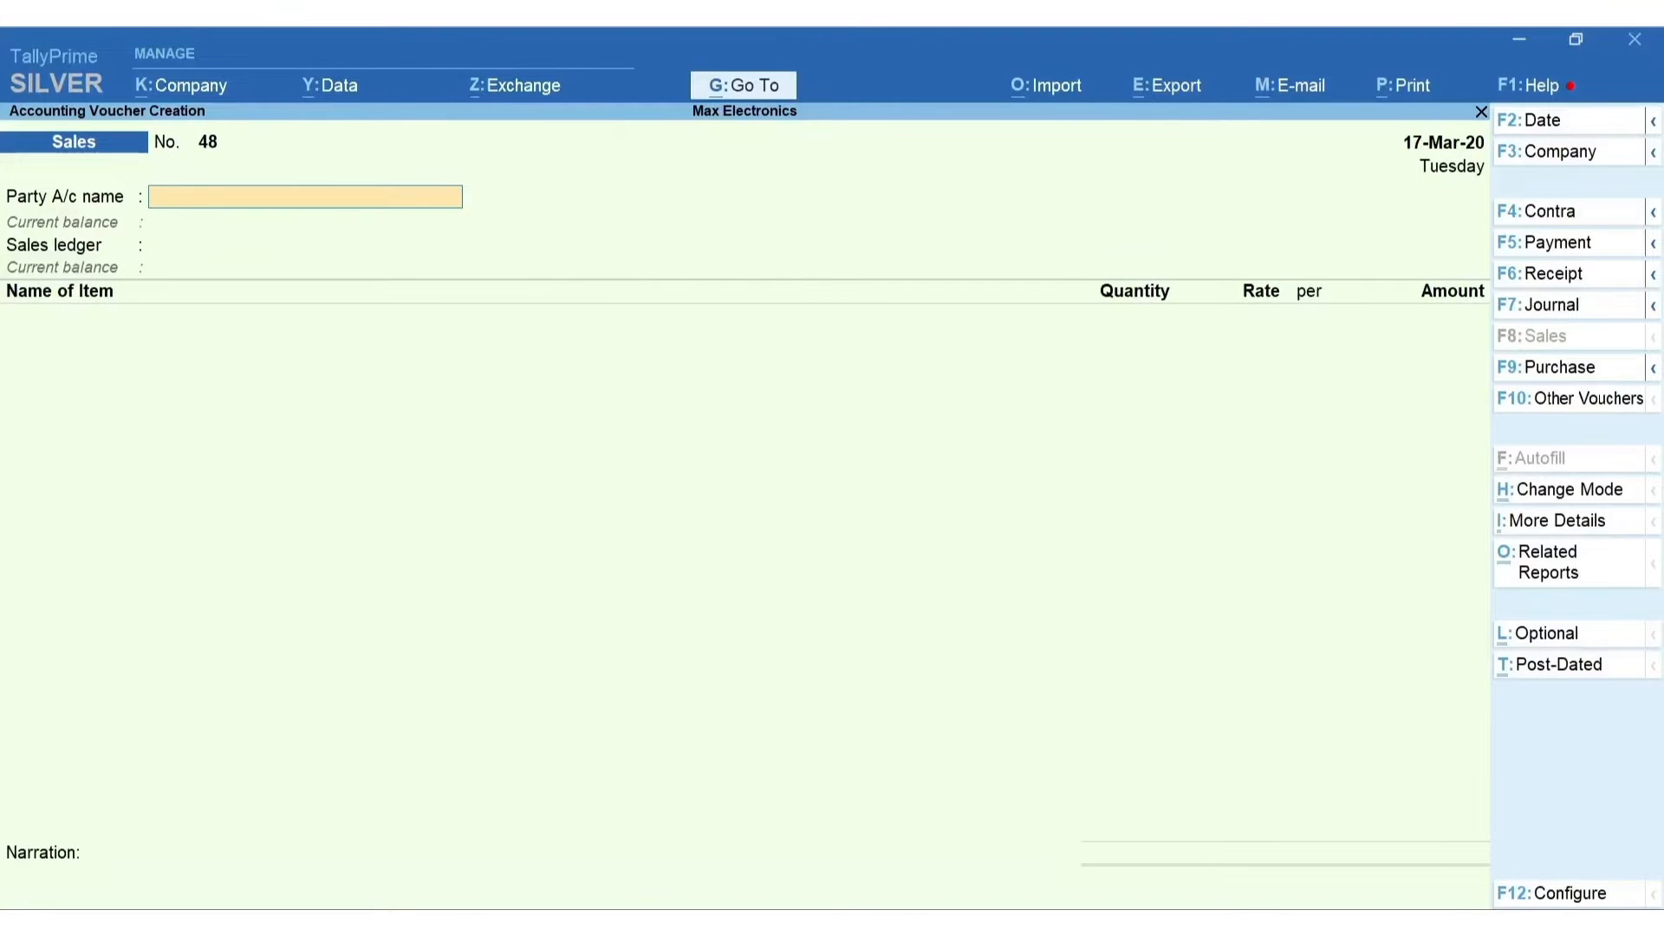
- Enable the discount column and bill three Asus monitors at 7,000 less 2%
key("f11")
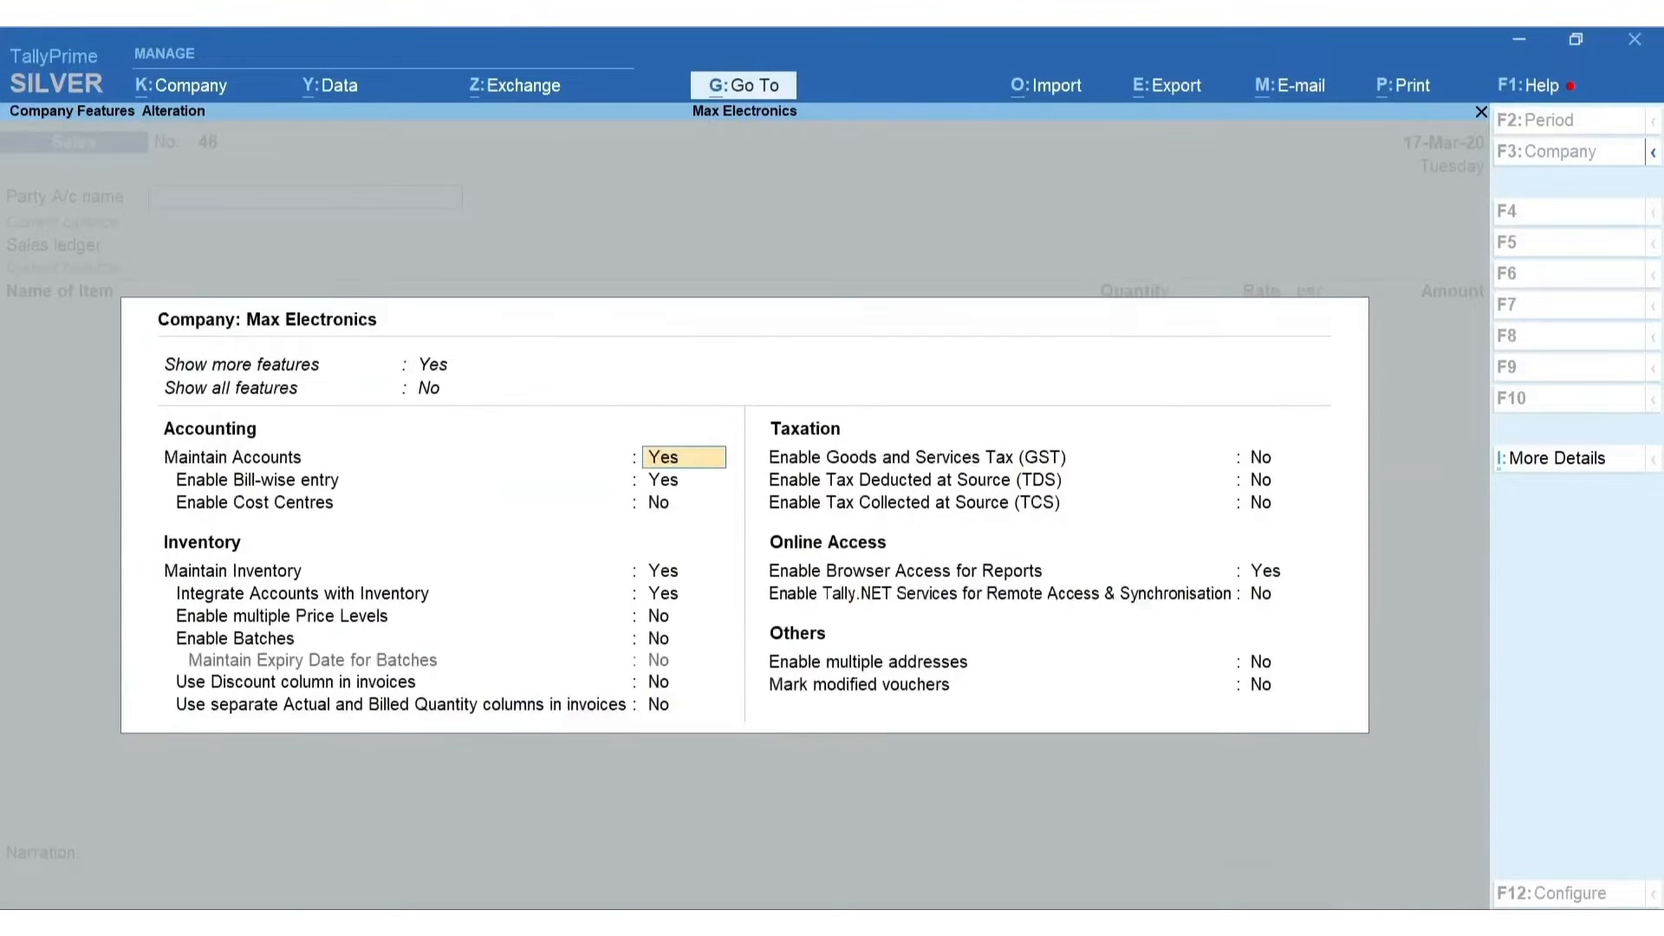
type("y")
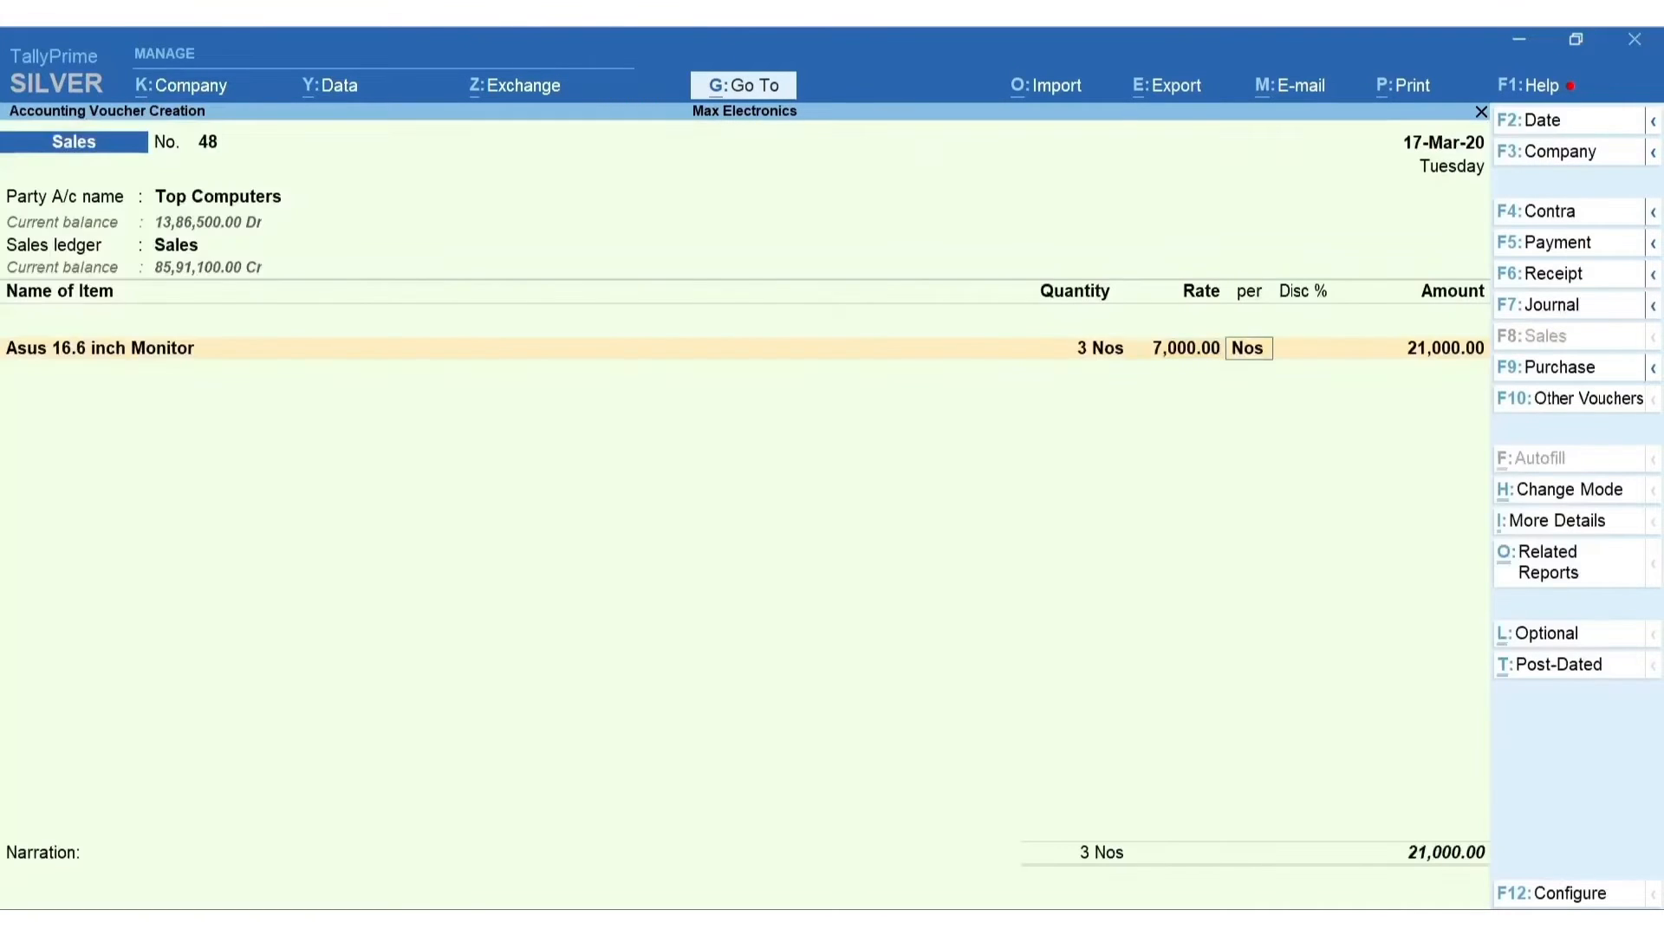
type("2 %")
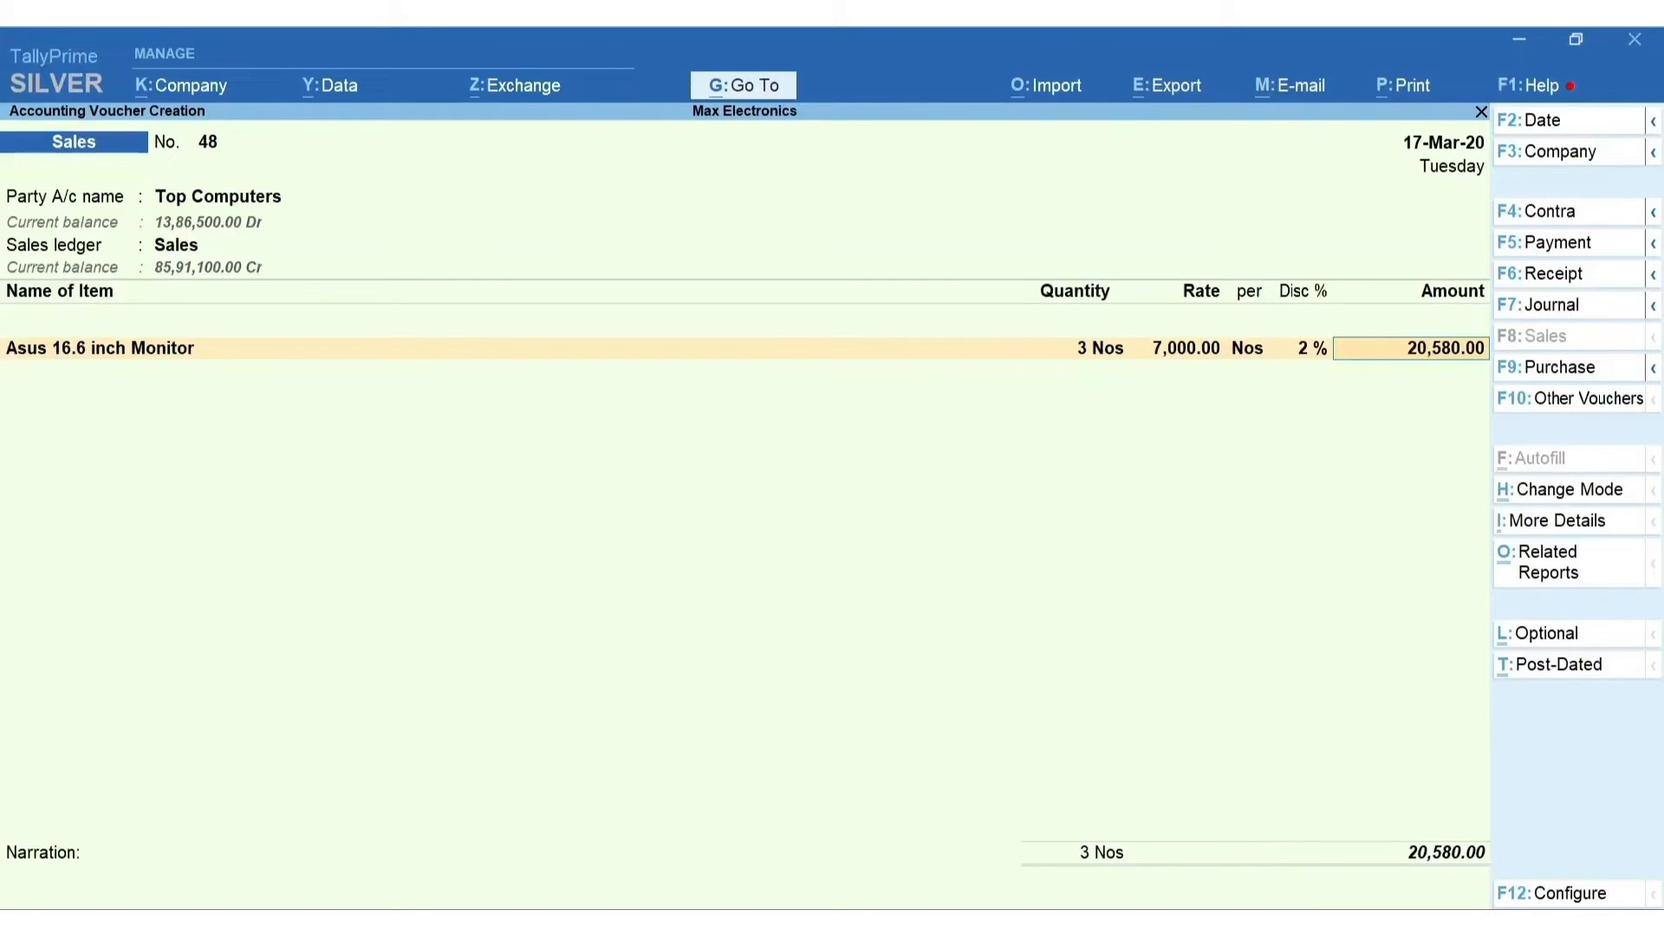
- Enable additional item descriptions and add 'Product Warranty Till 16-03-2022' under the Asus monitor
key("f12")
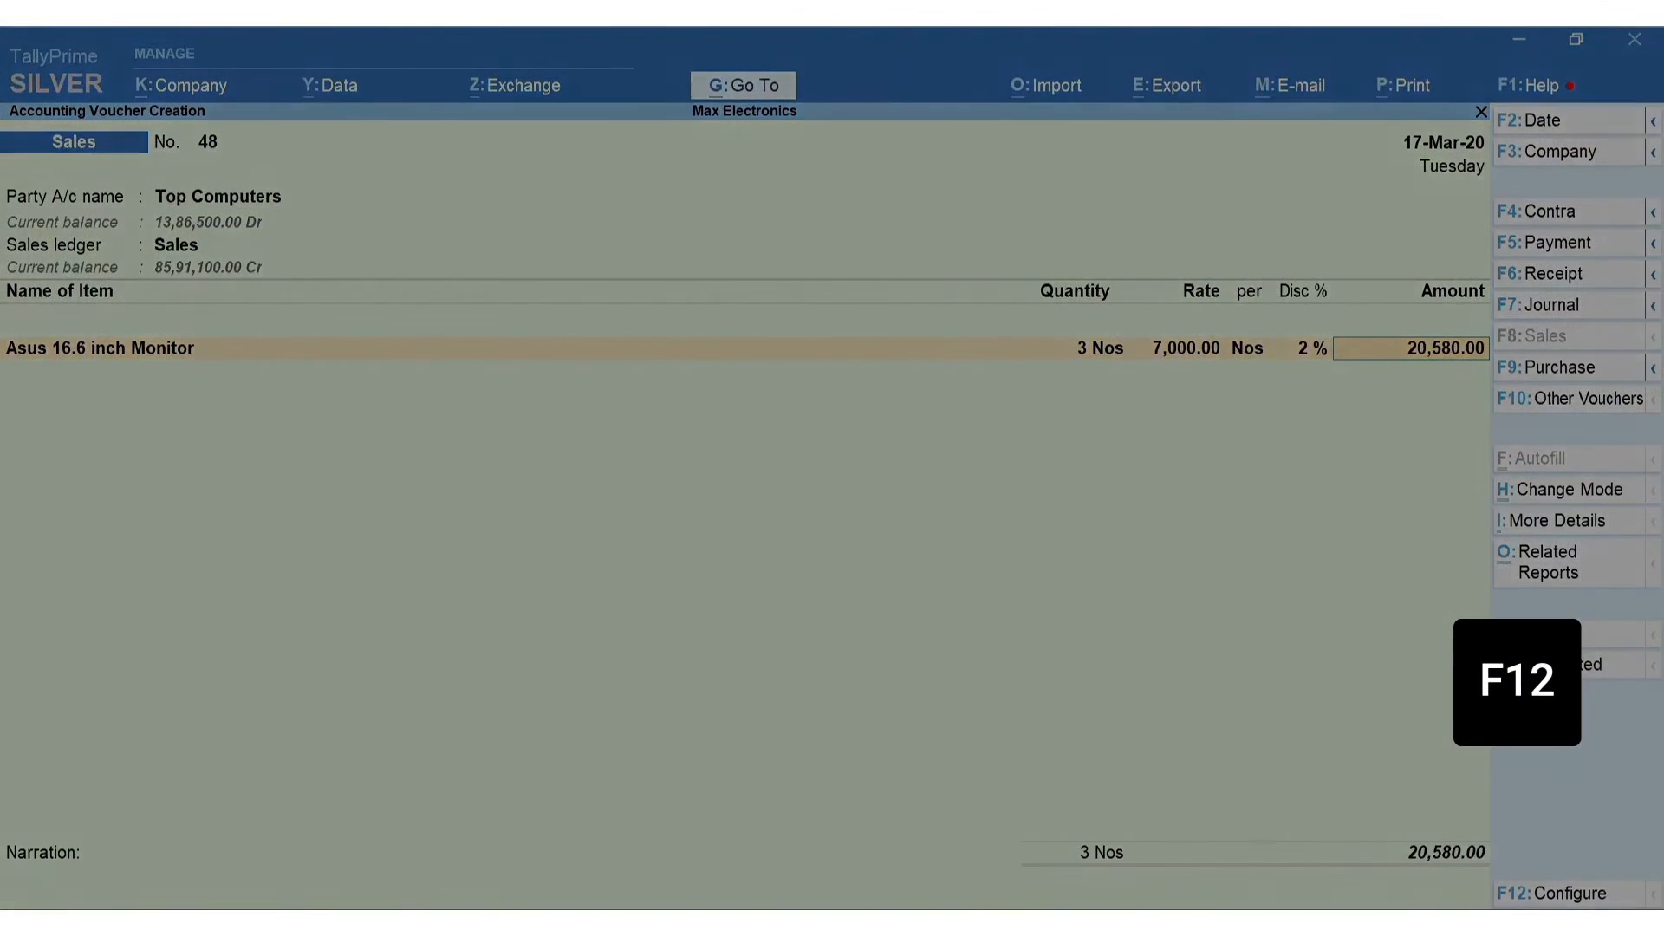
key("f12")
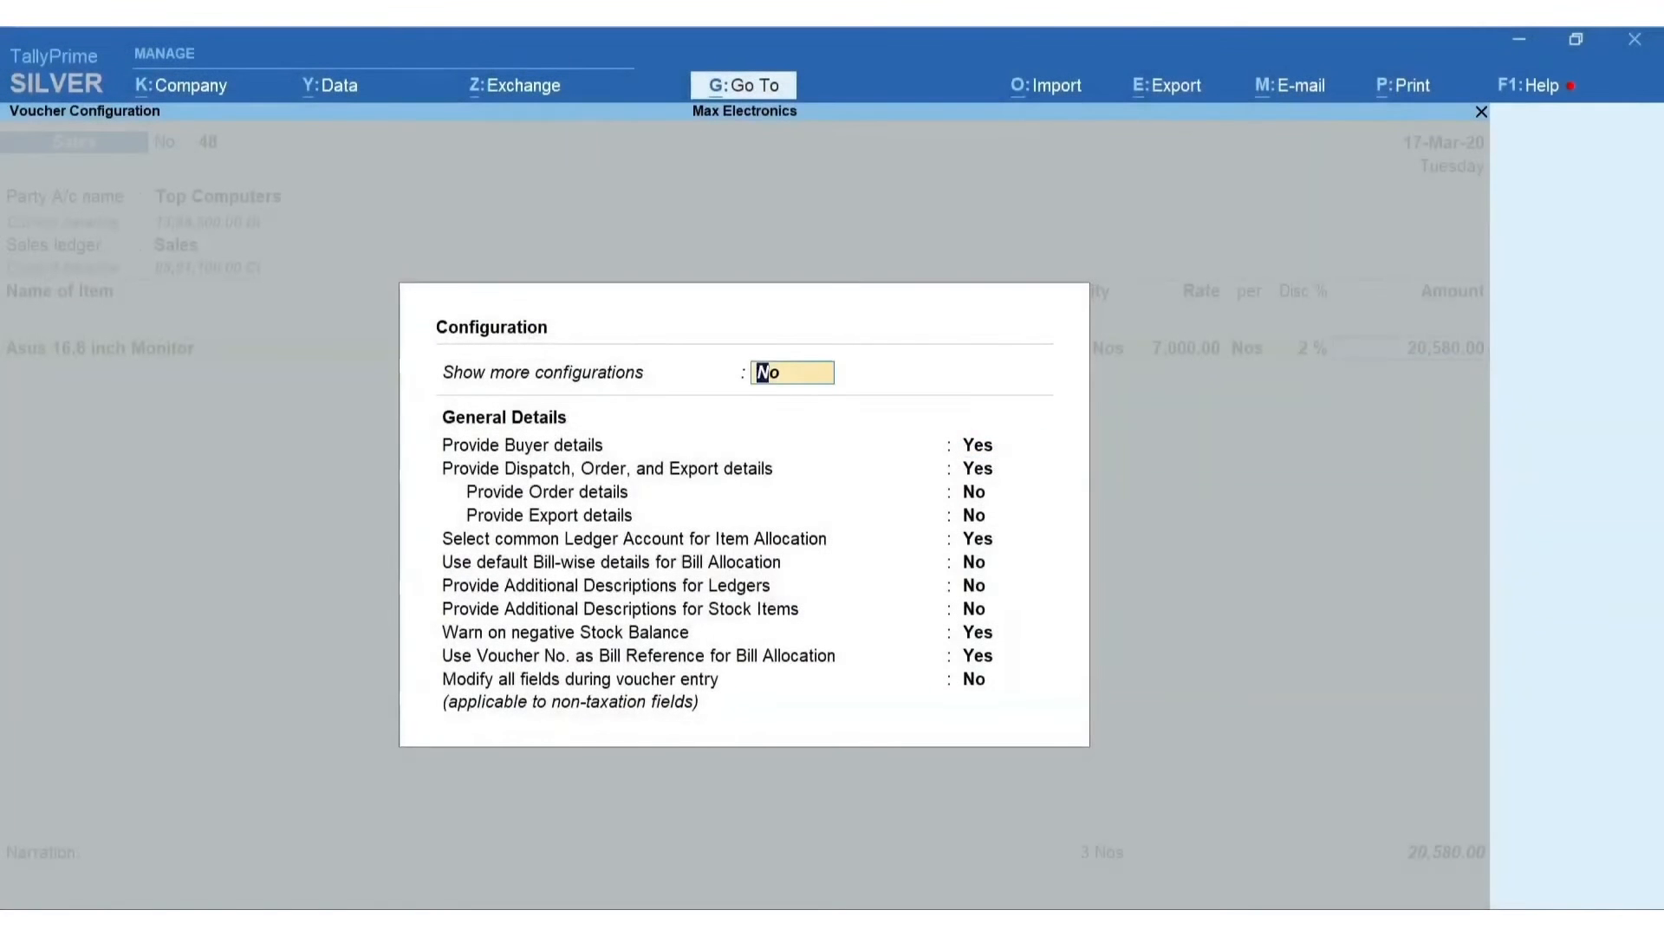
type("Yes")
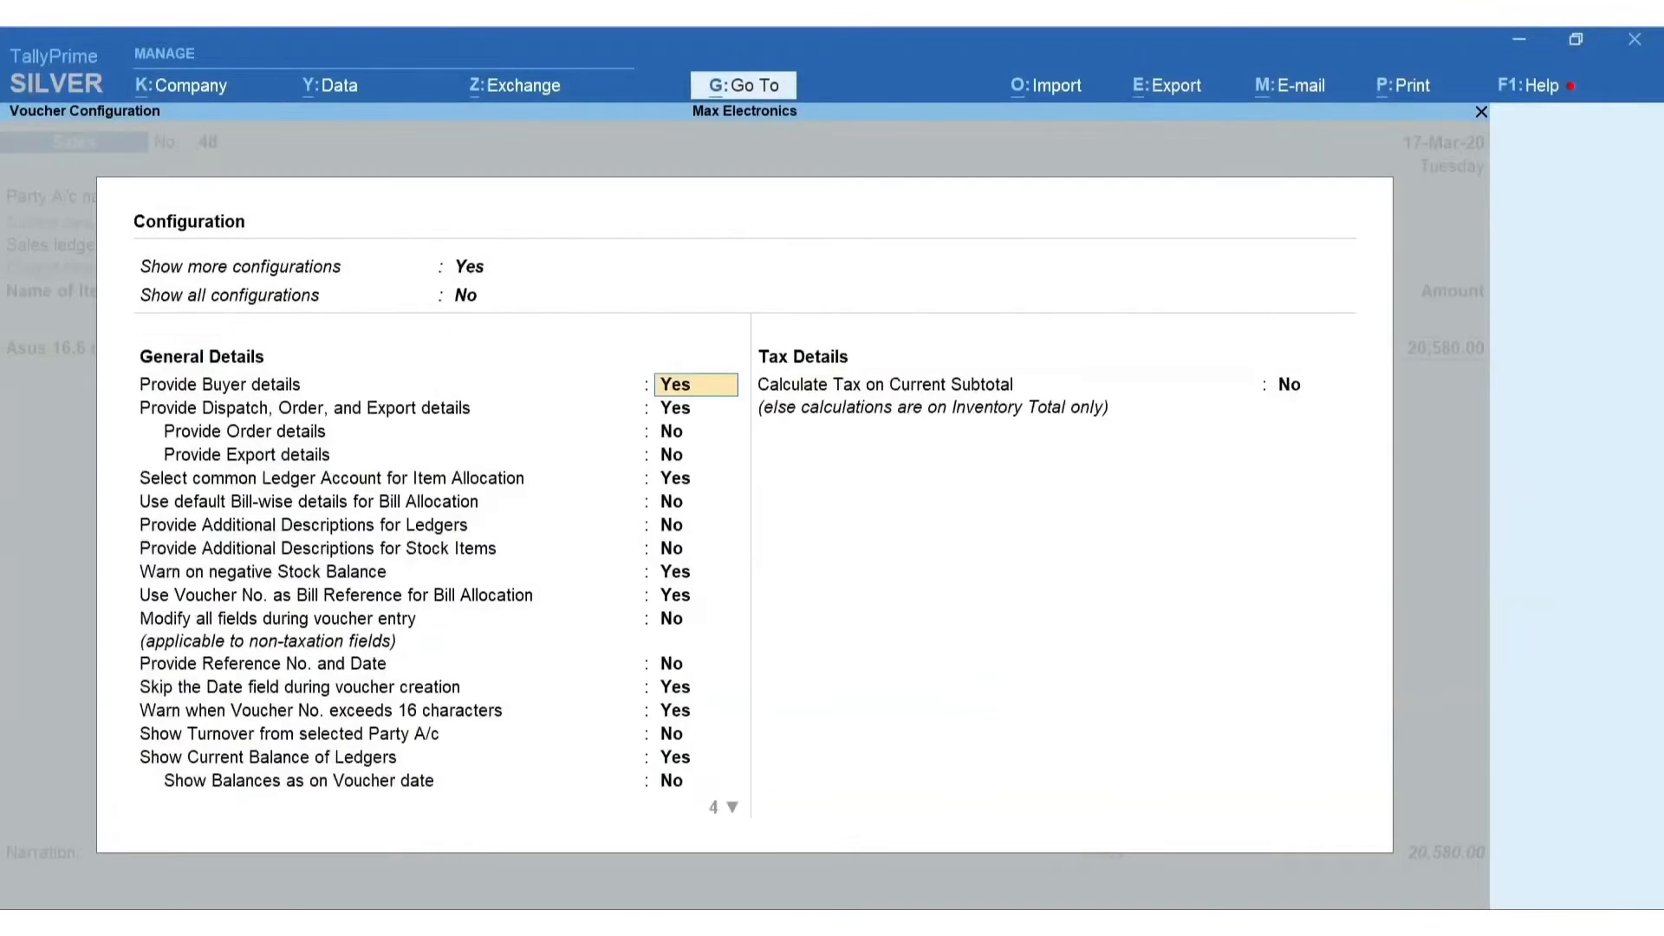
key("Down")
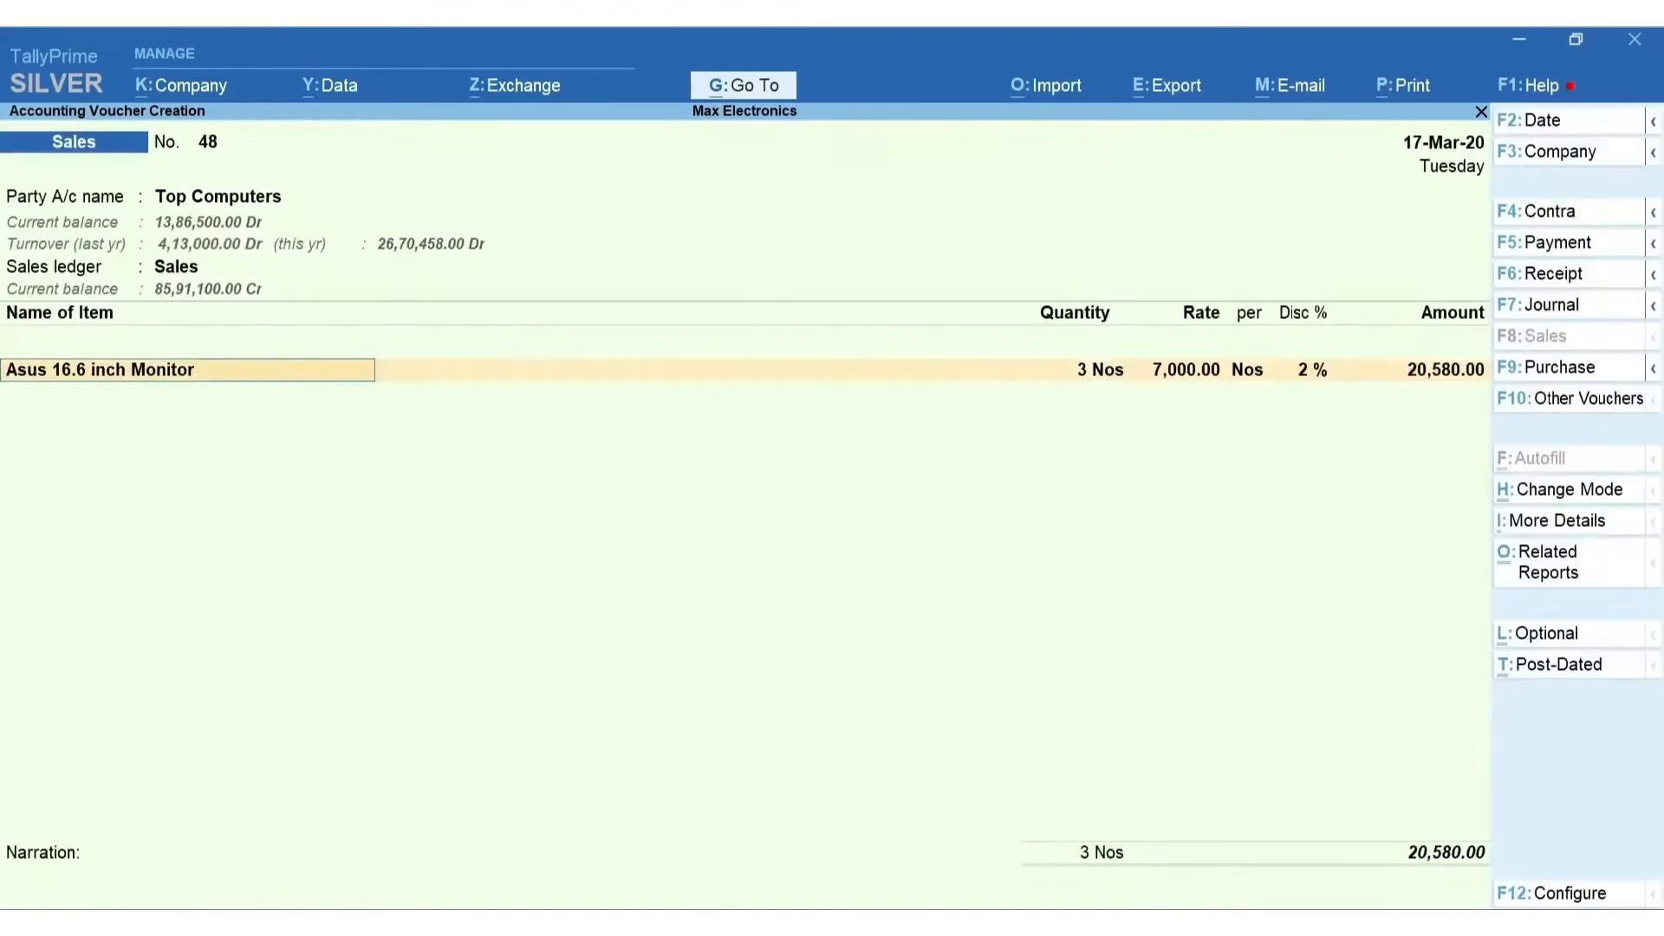
left_click(189, 370)
type("Product Warranty Till 16-03-2022")
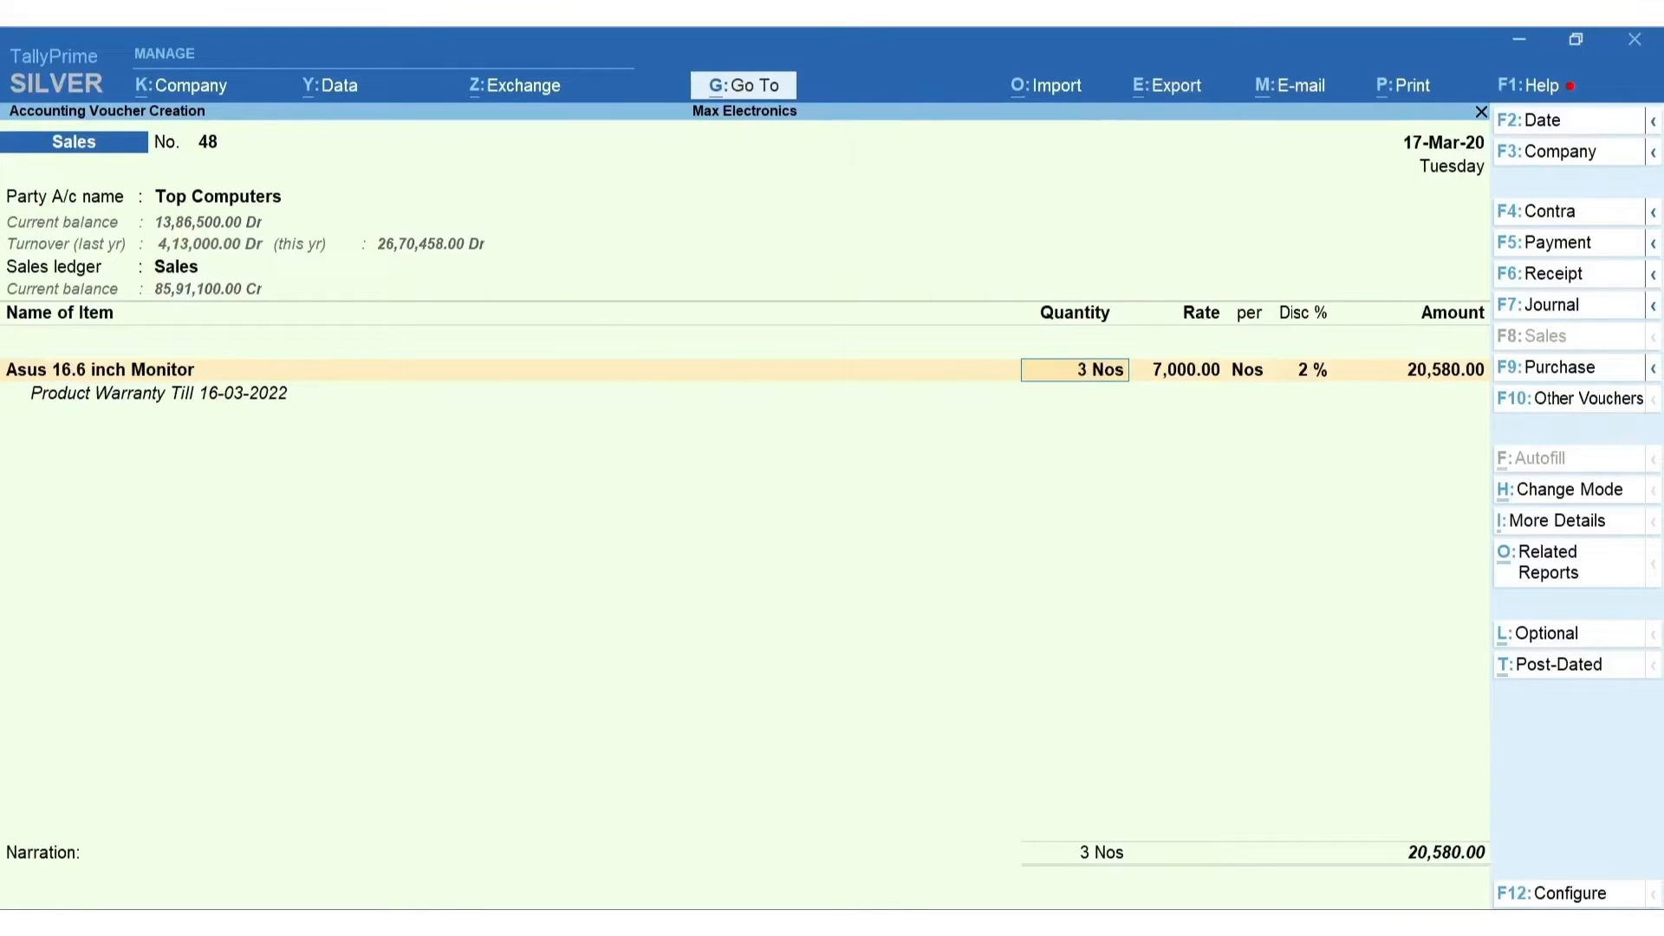
- Open the invoice print configuration settings from the print options
key("Alt+p")
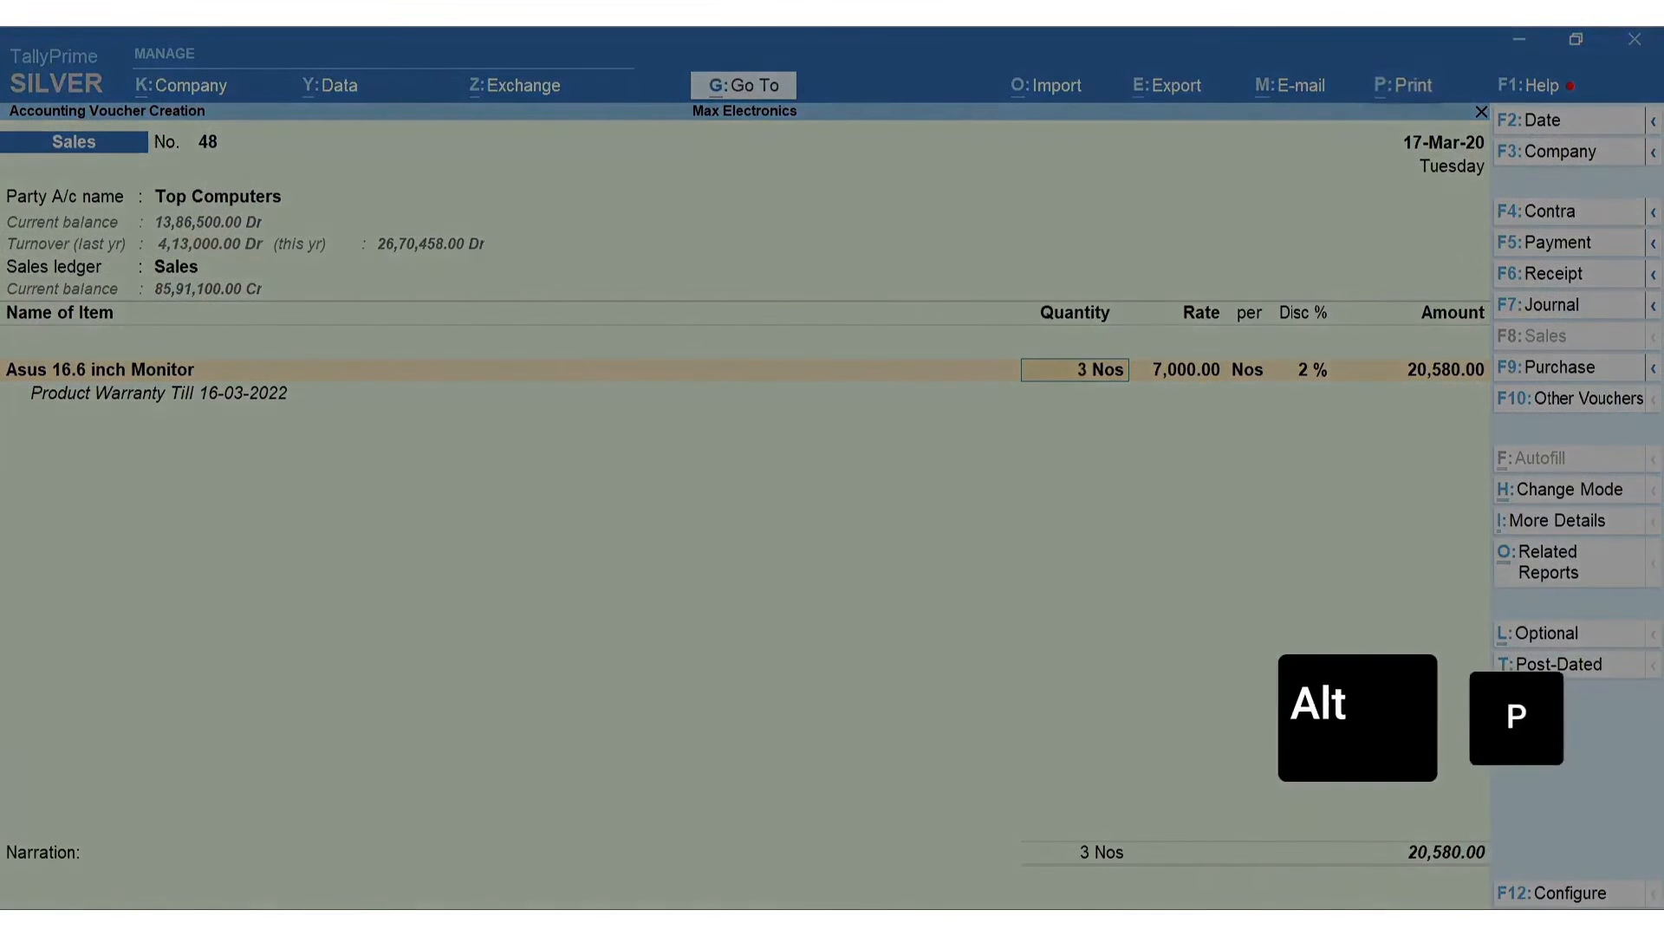
left_click(1403, 84)
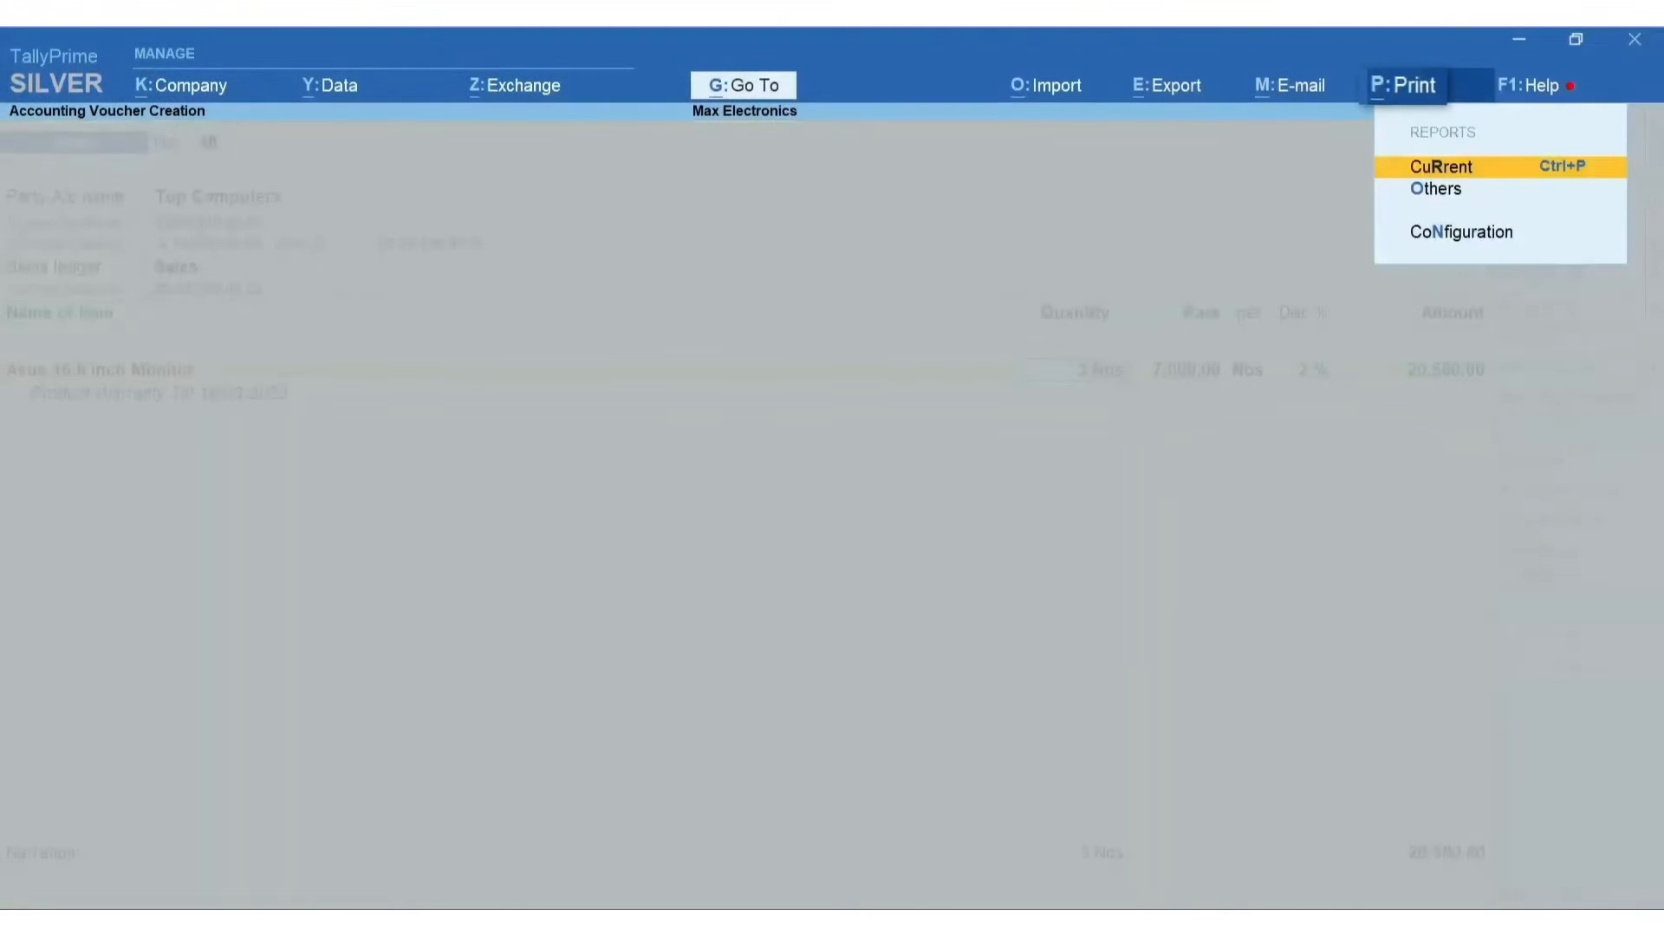
mouse_move(1460, 231)
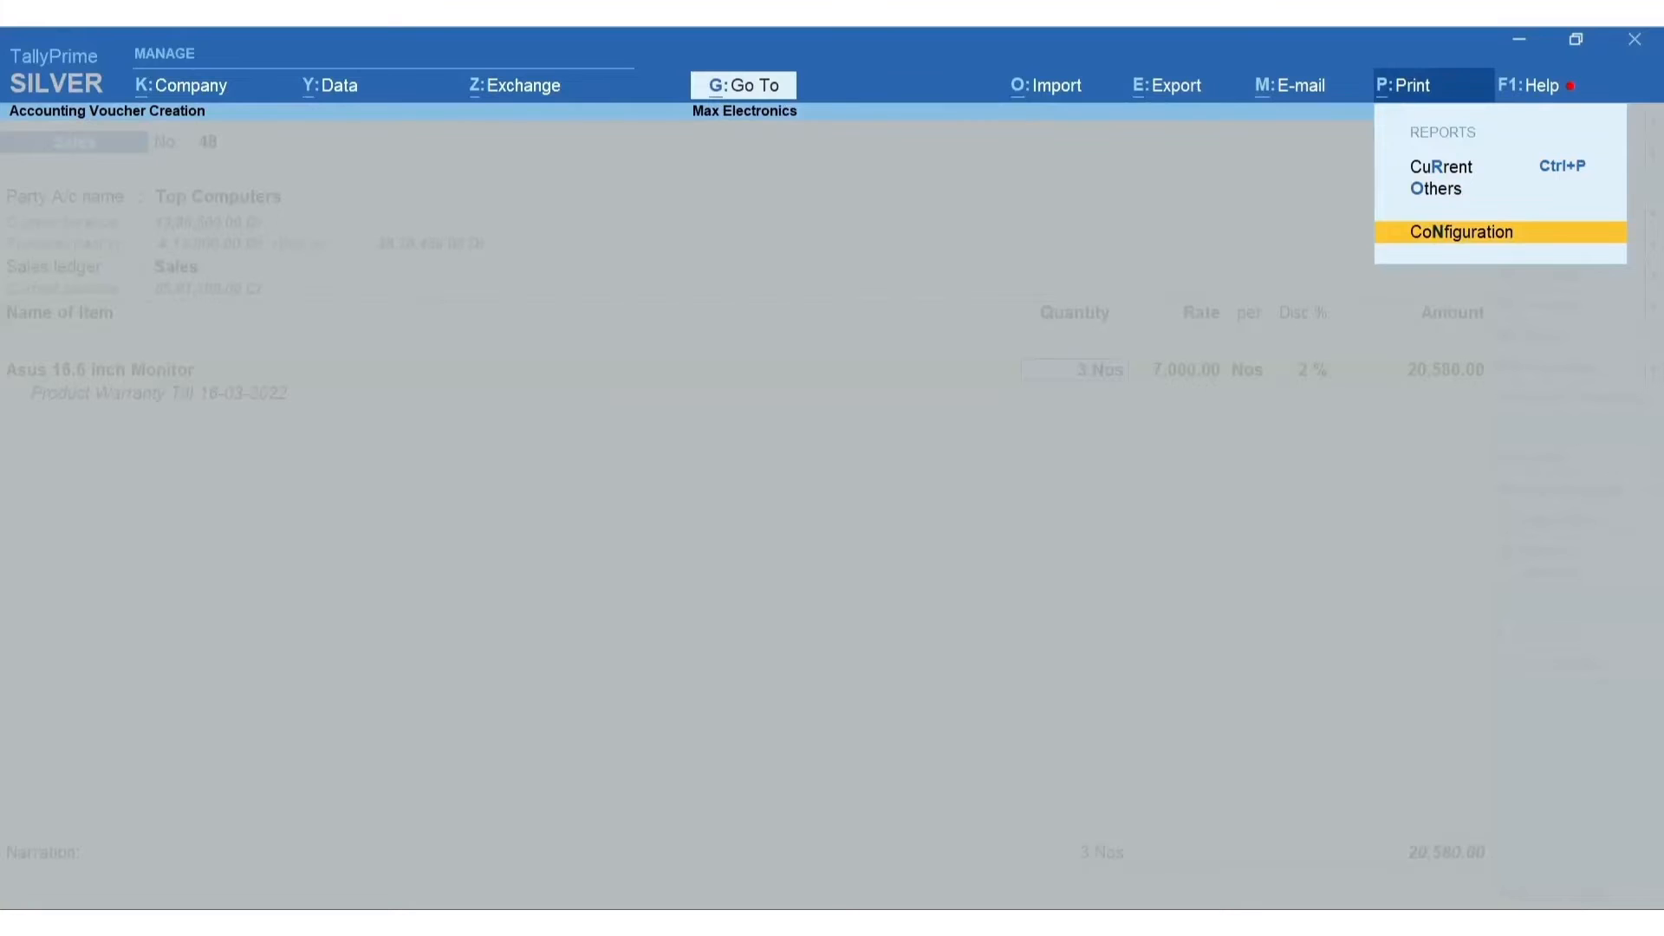
left_click(1464, 231)
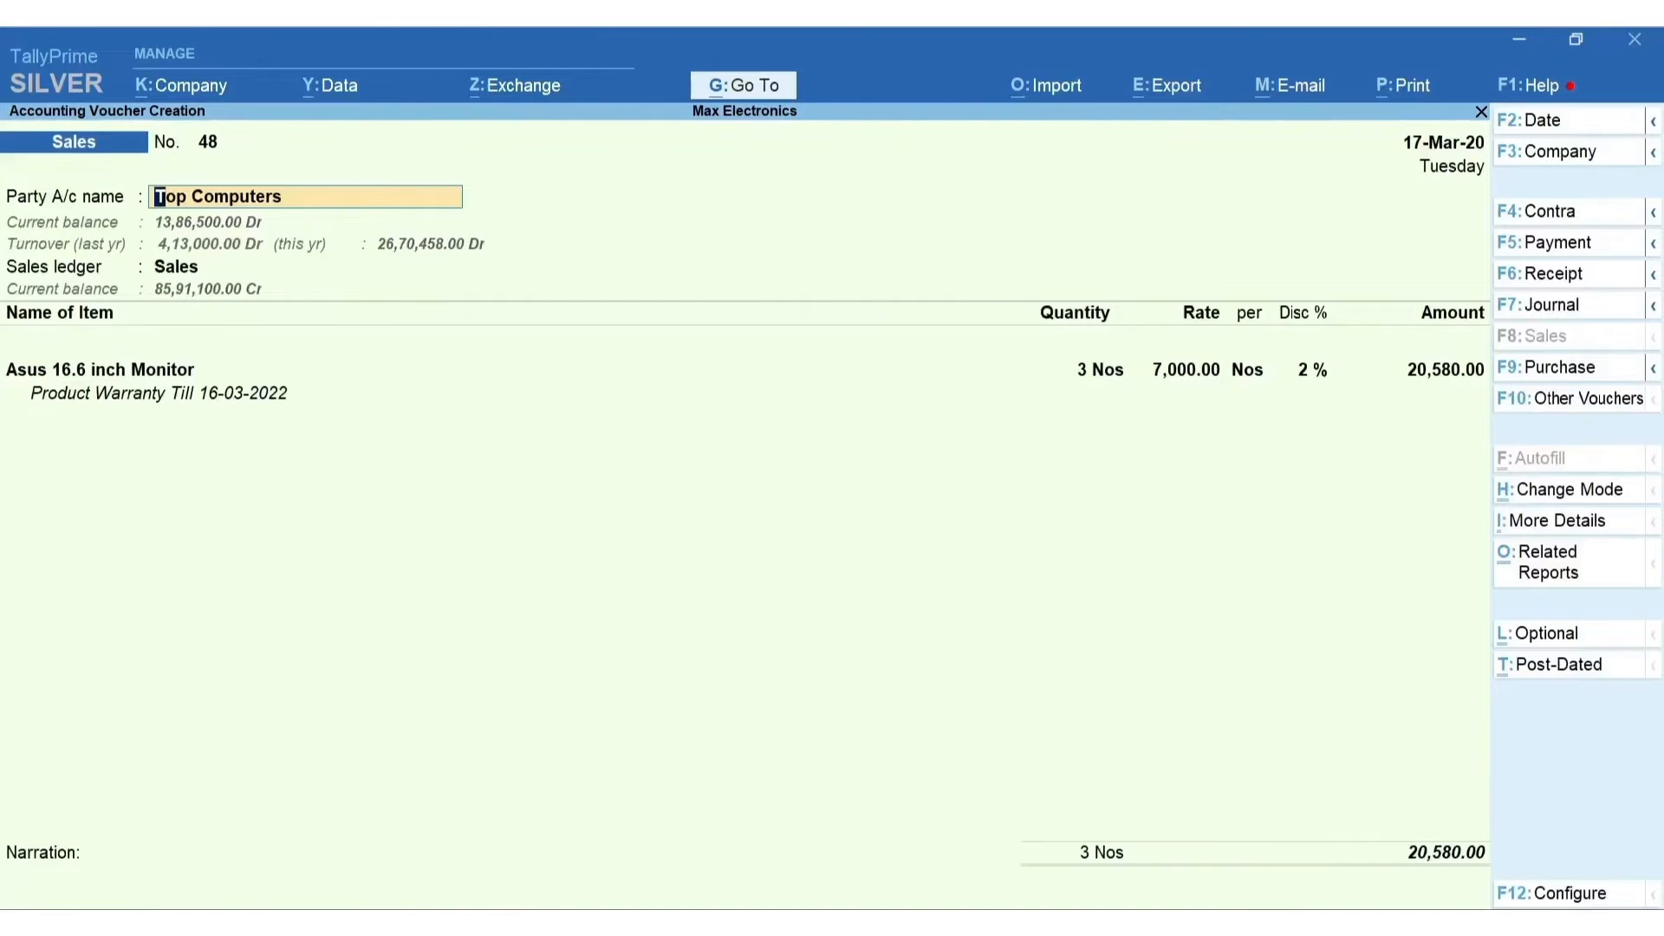
- Preview invoice 48 from the Print screen and return to the voucher
key("ctrl+p")
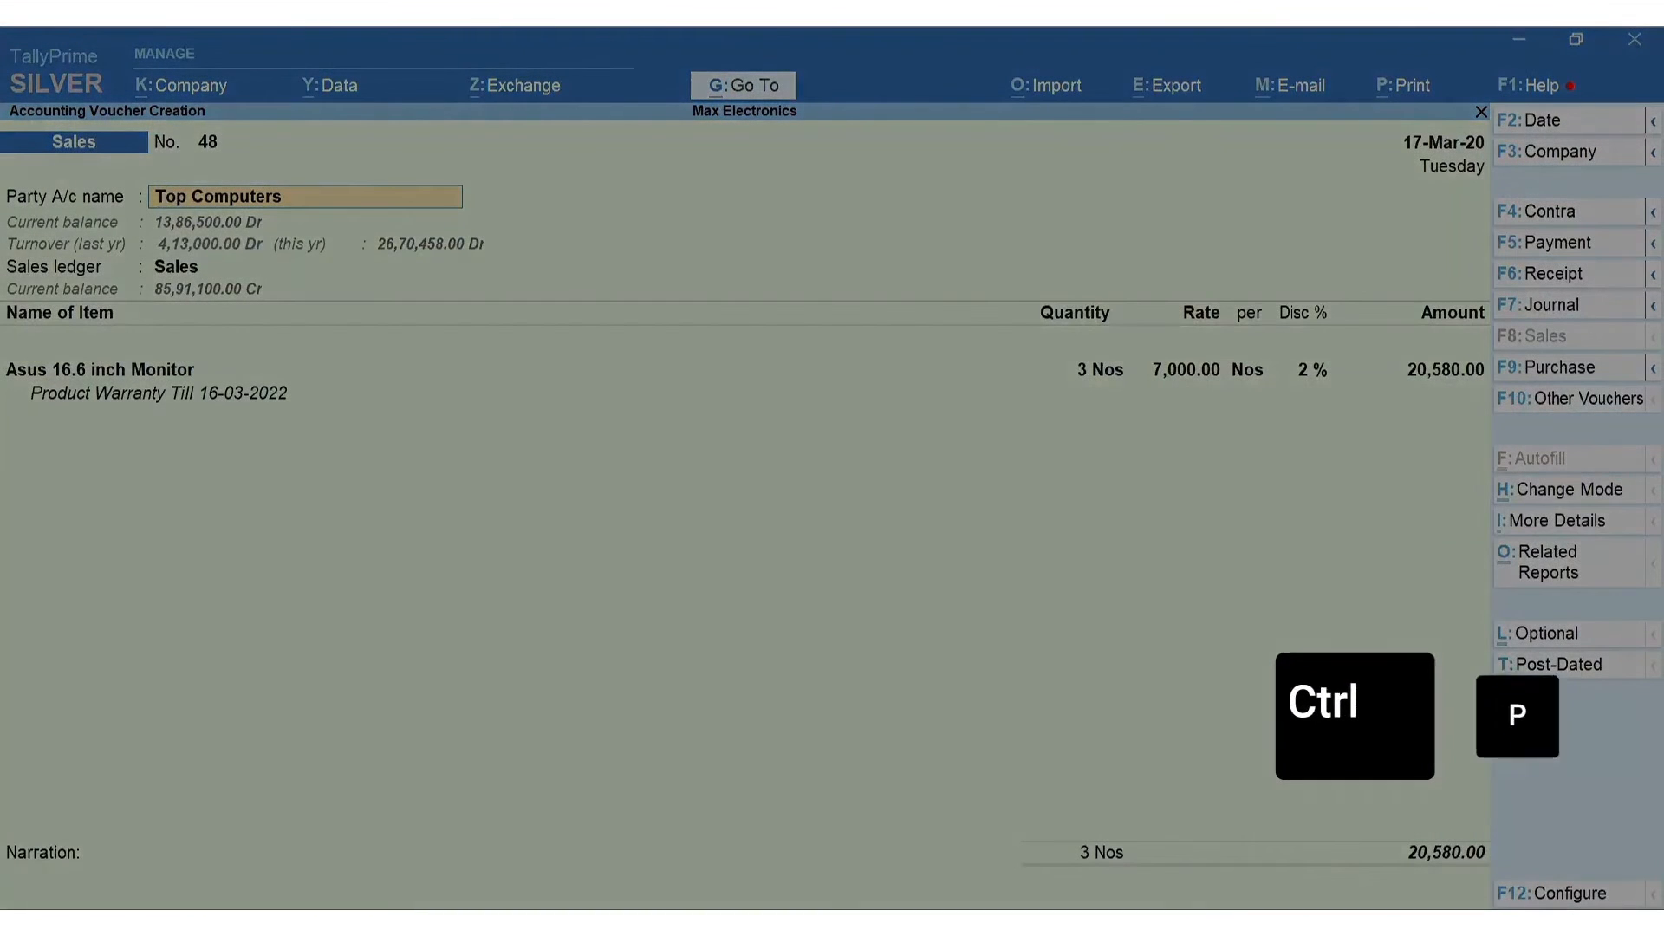
key("ctrl+p")
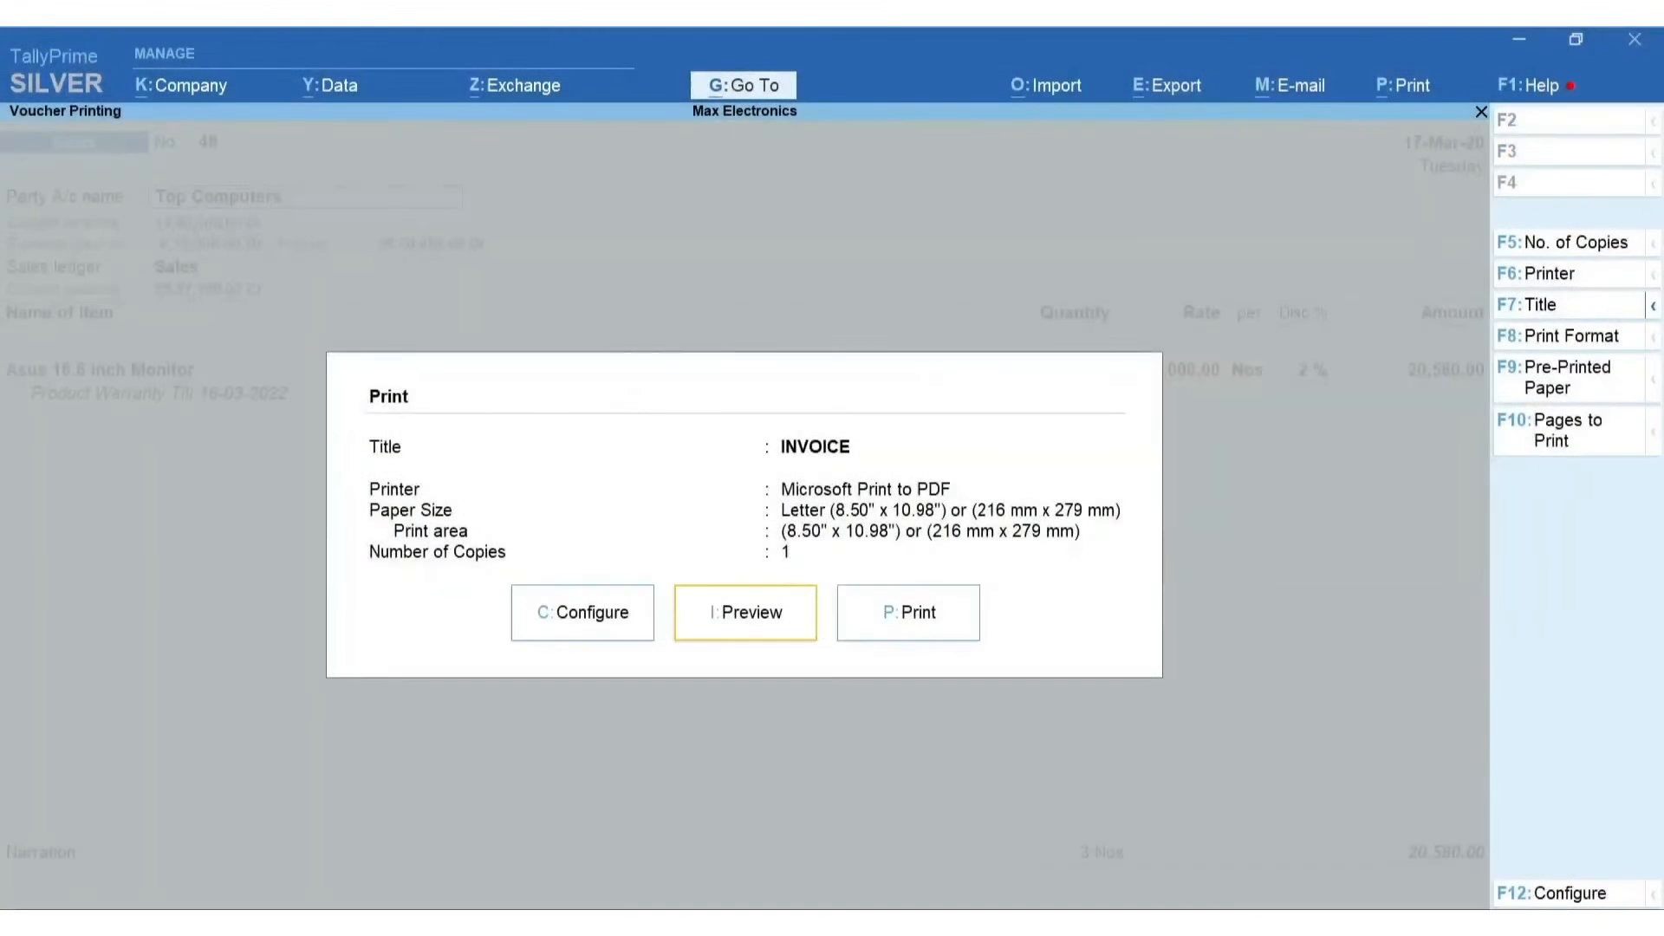
left_click(745, 612)
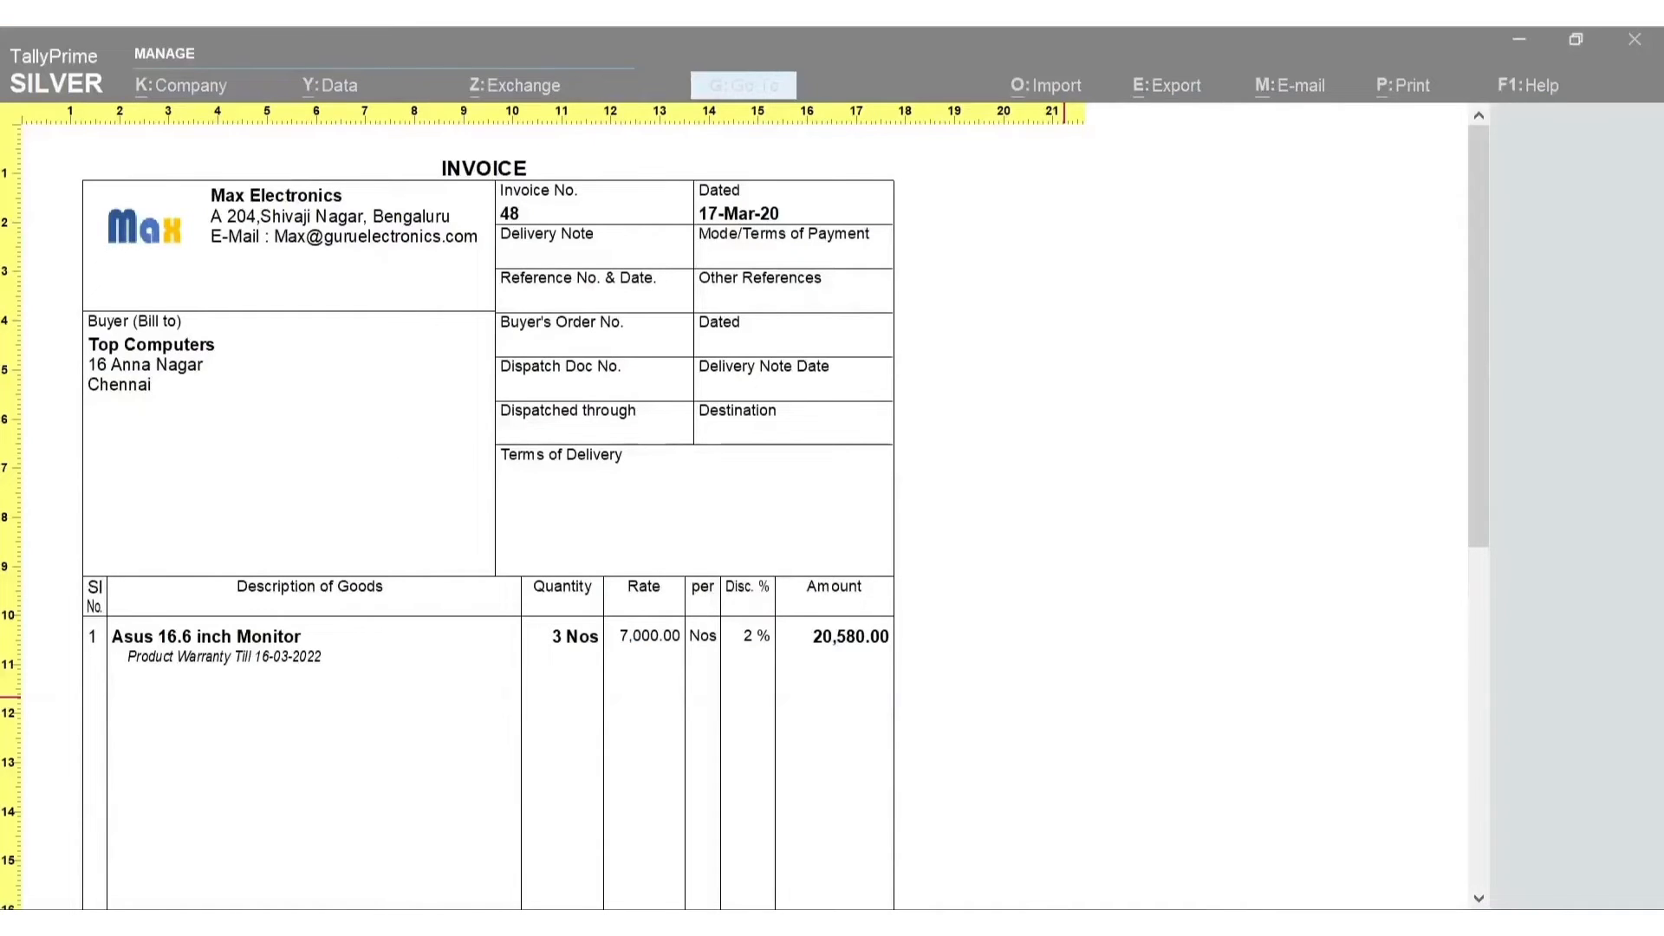
left_click(743, 85)
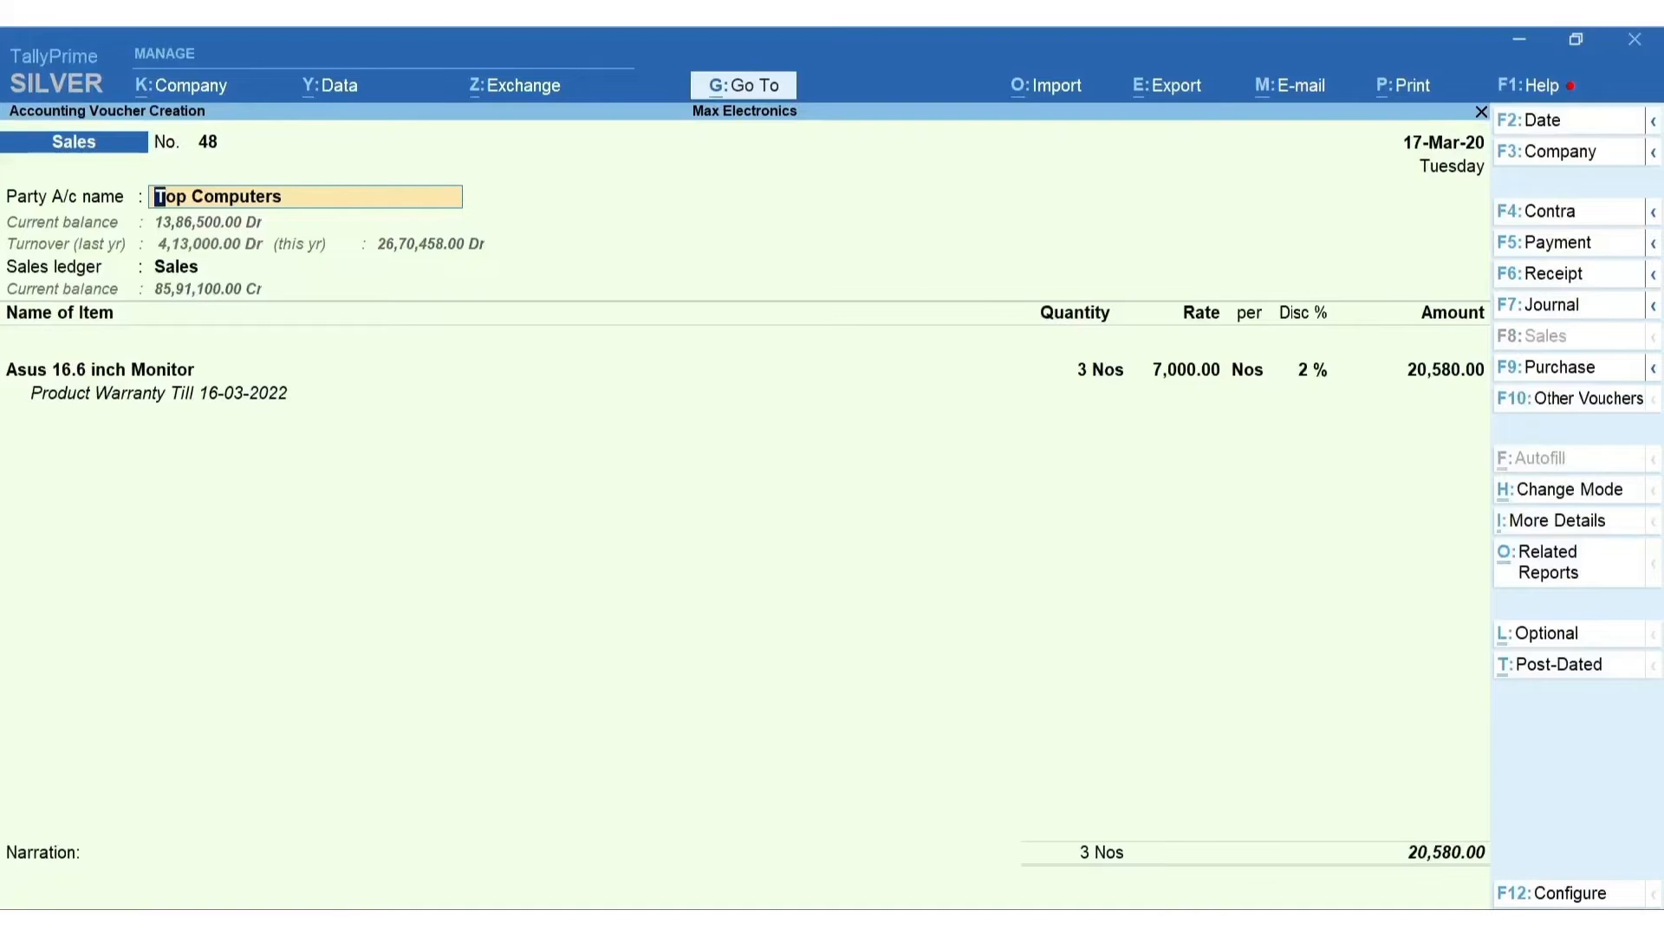
- Search the print configuration for Show Bank details, then return to the PDF print screen
key("ctrl+p")
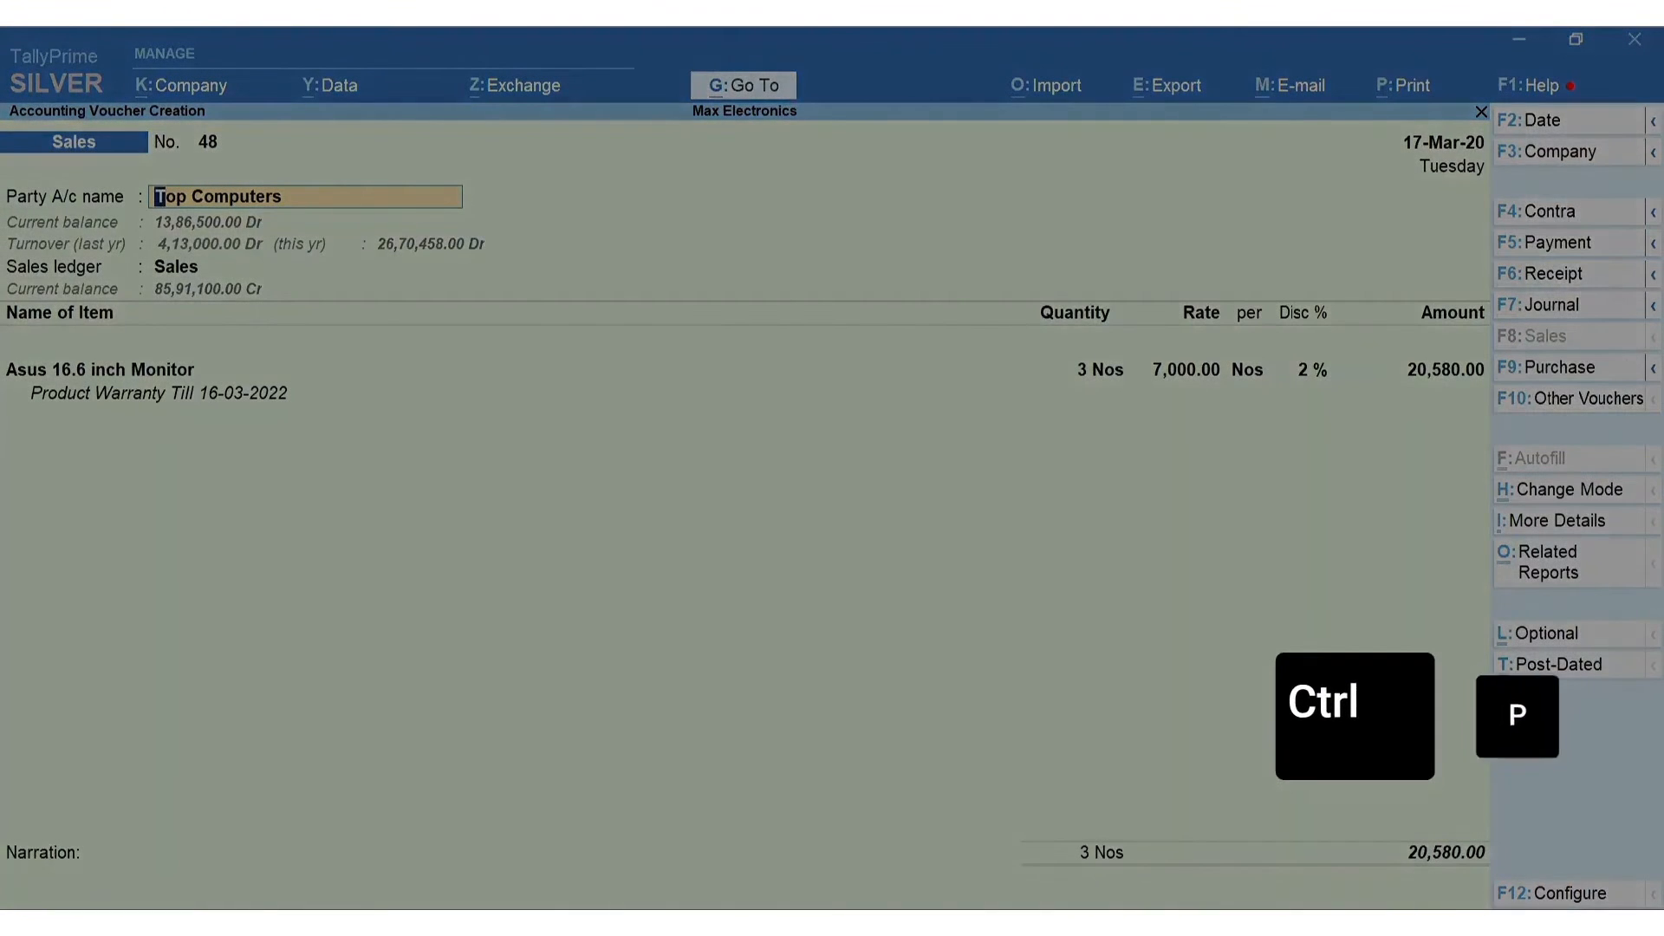
key("ctrl+p")
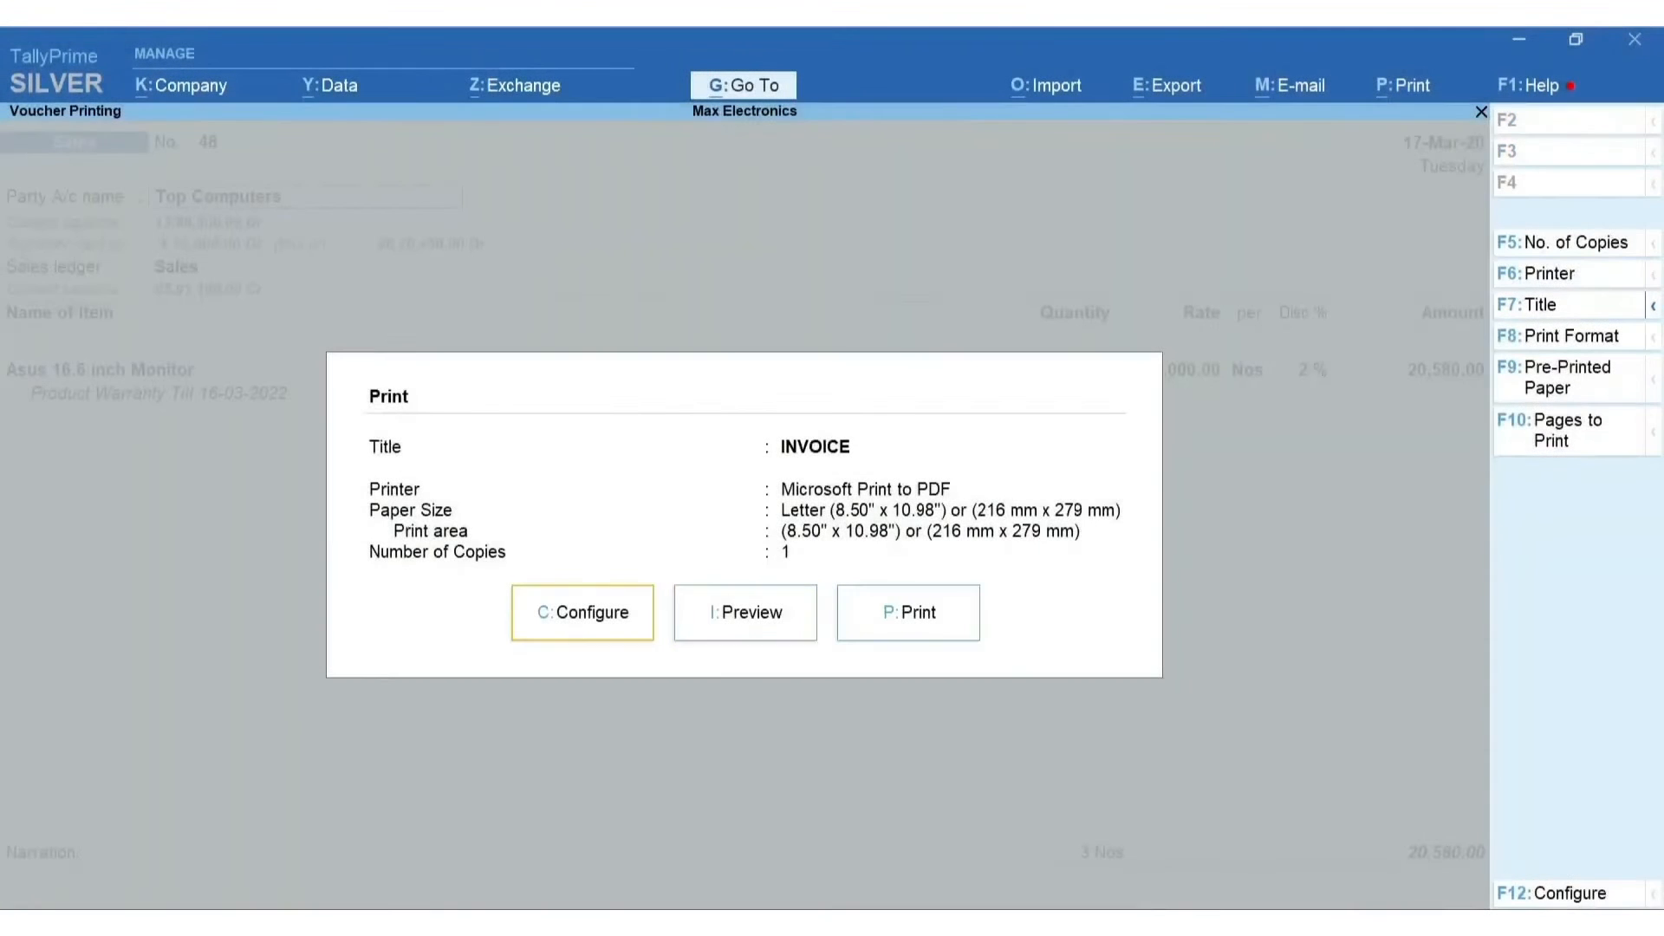
left_click(581, 613)
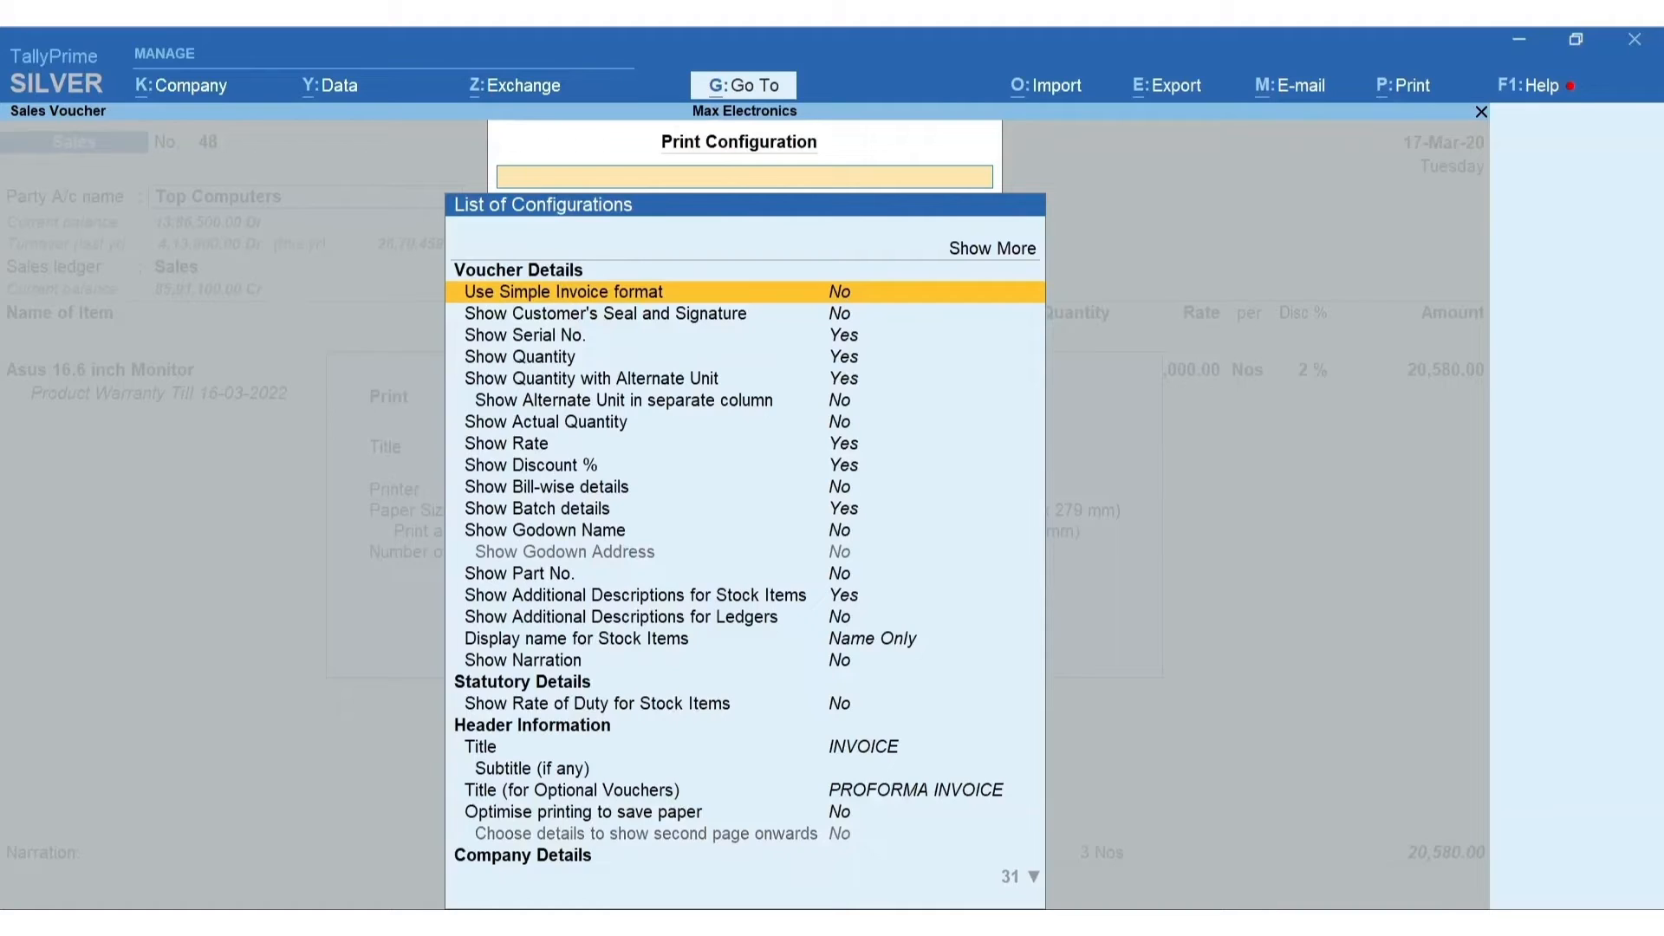
type("B")
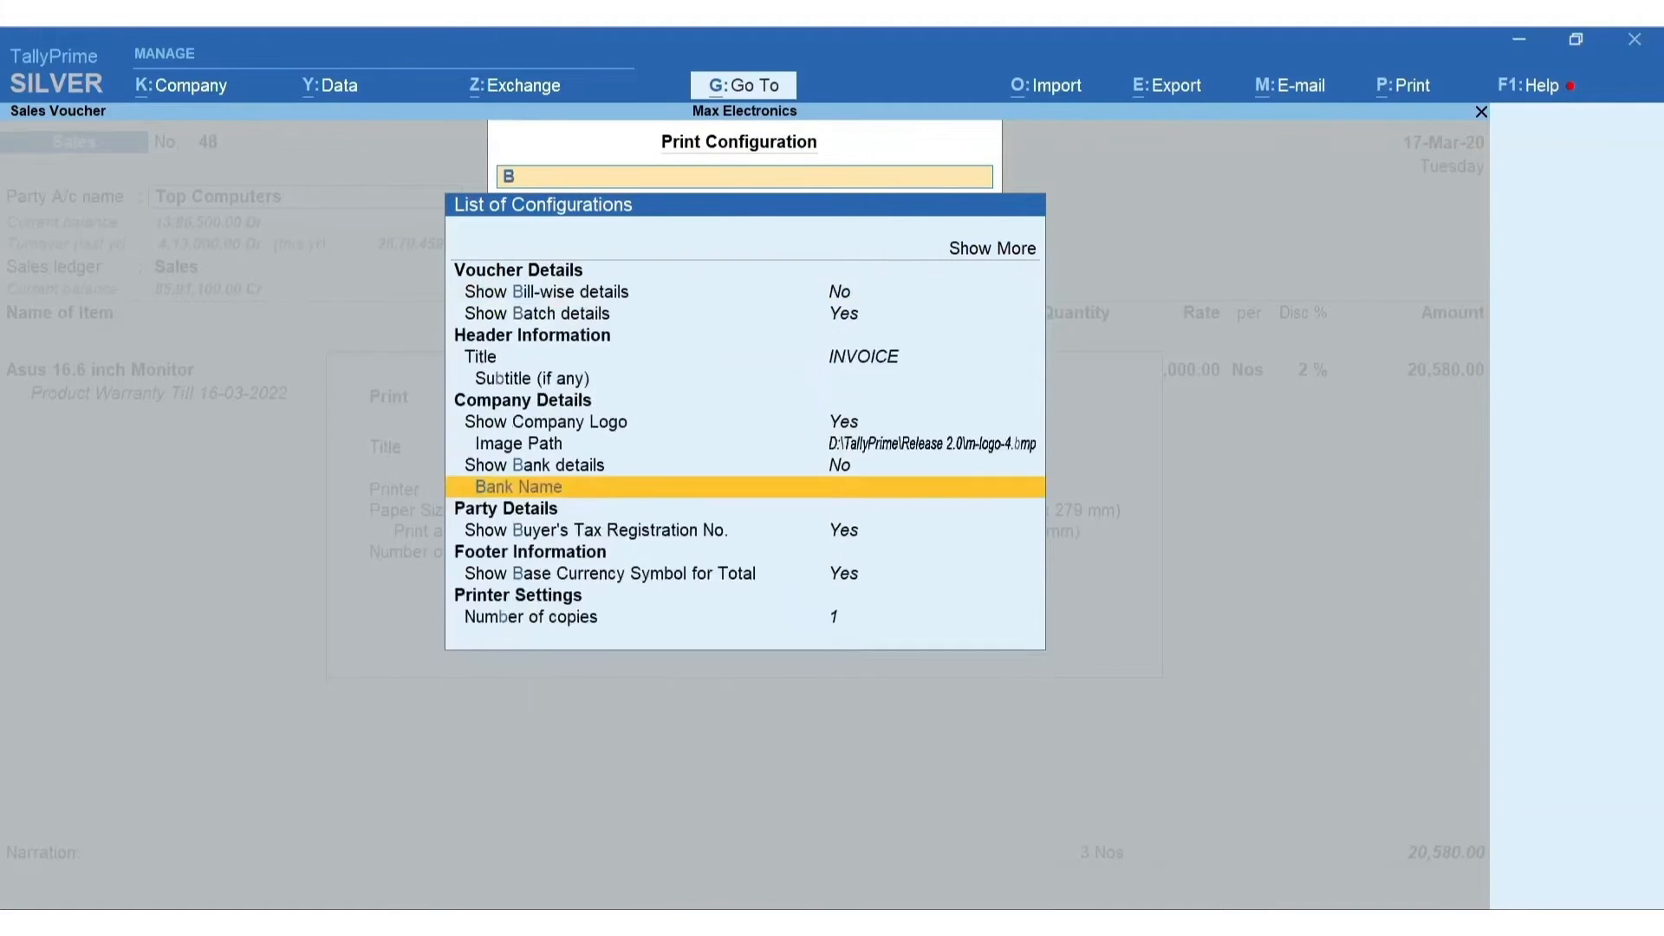
type("an")
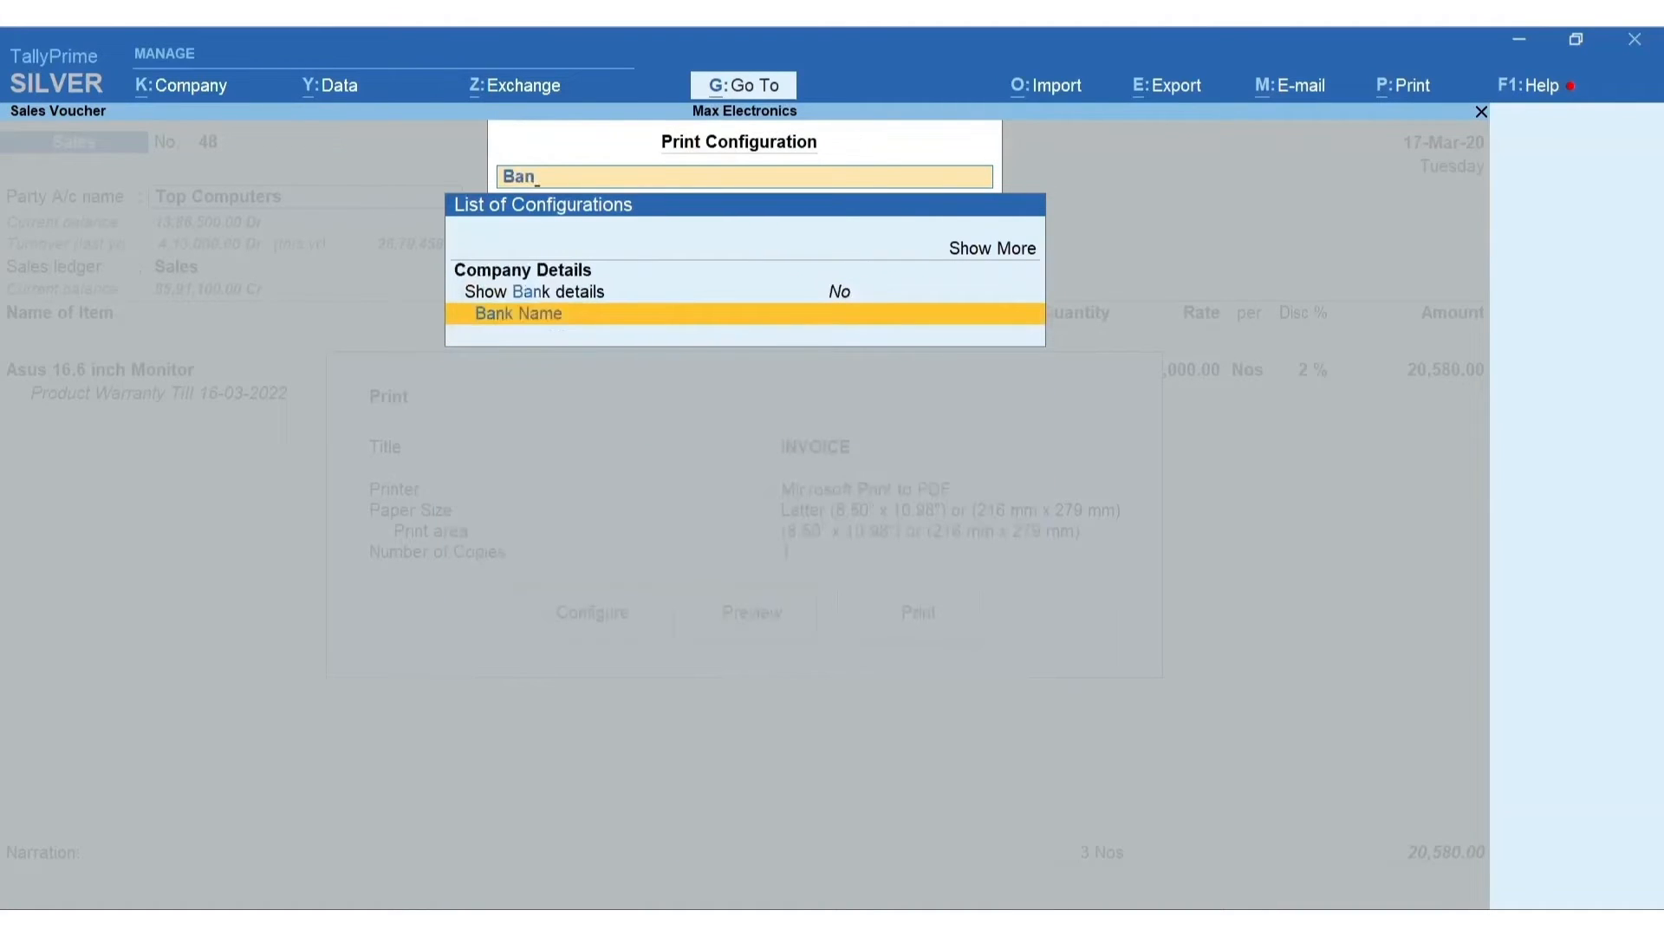
key("up")
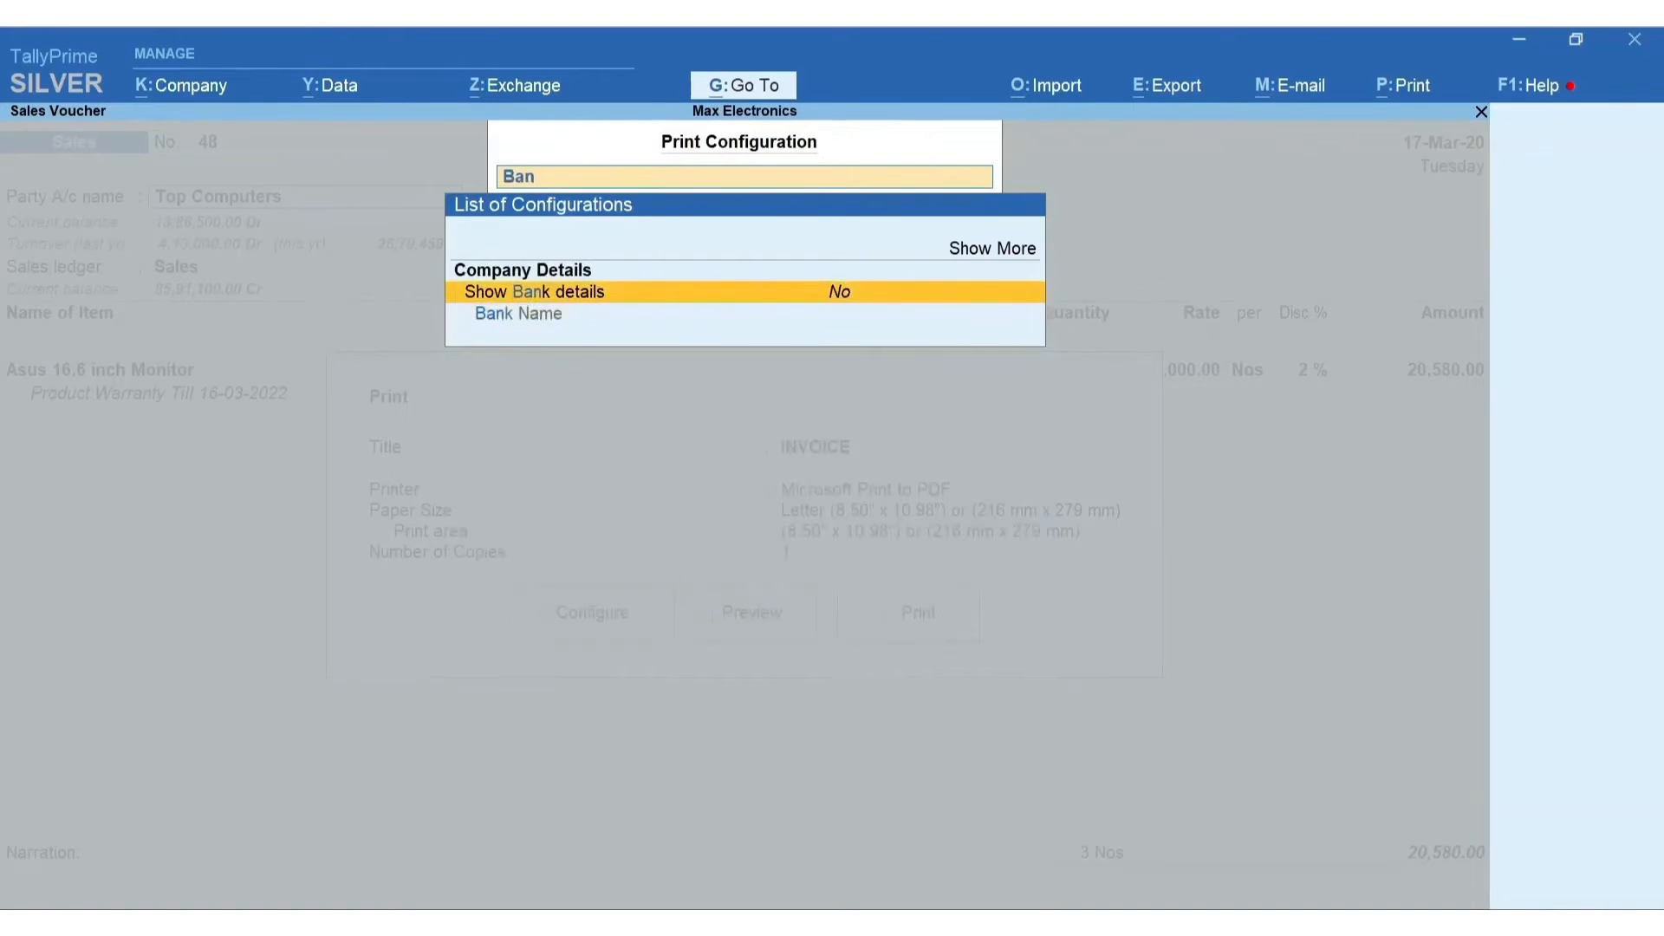
left_click(519, 313)
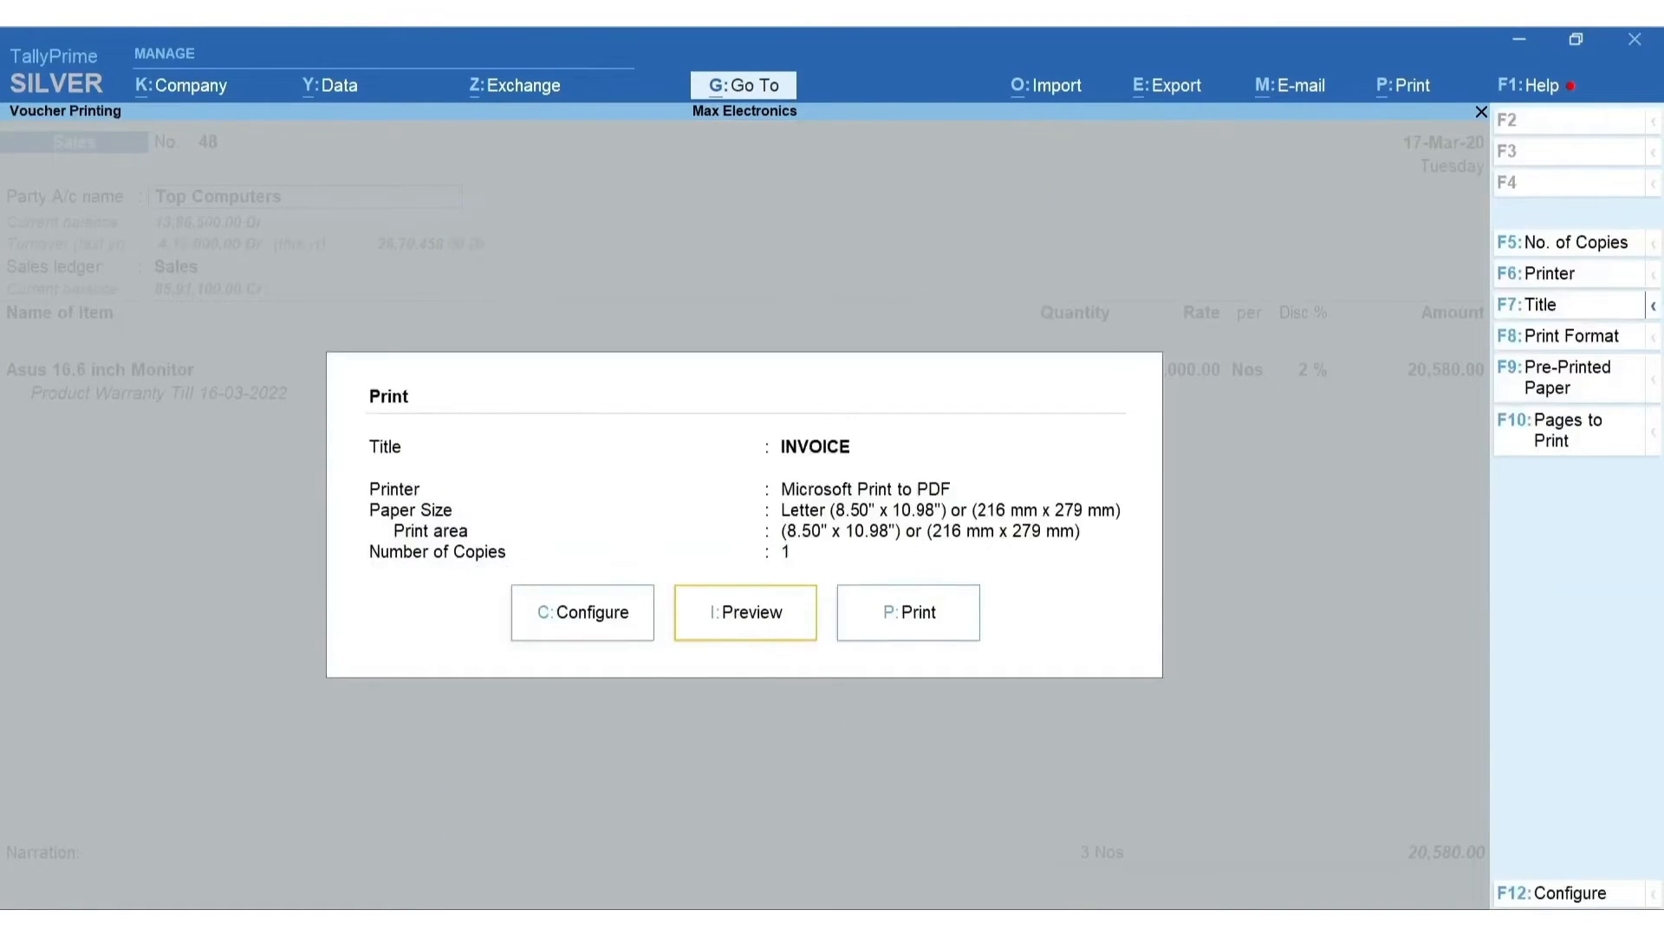
- Preview invoice 48 and scroll down to the 20,580.00 total in words
left_click(745, 612)
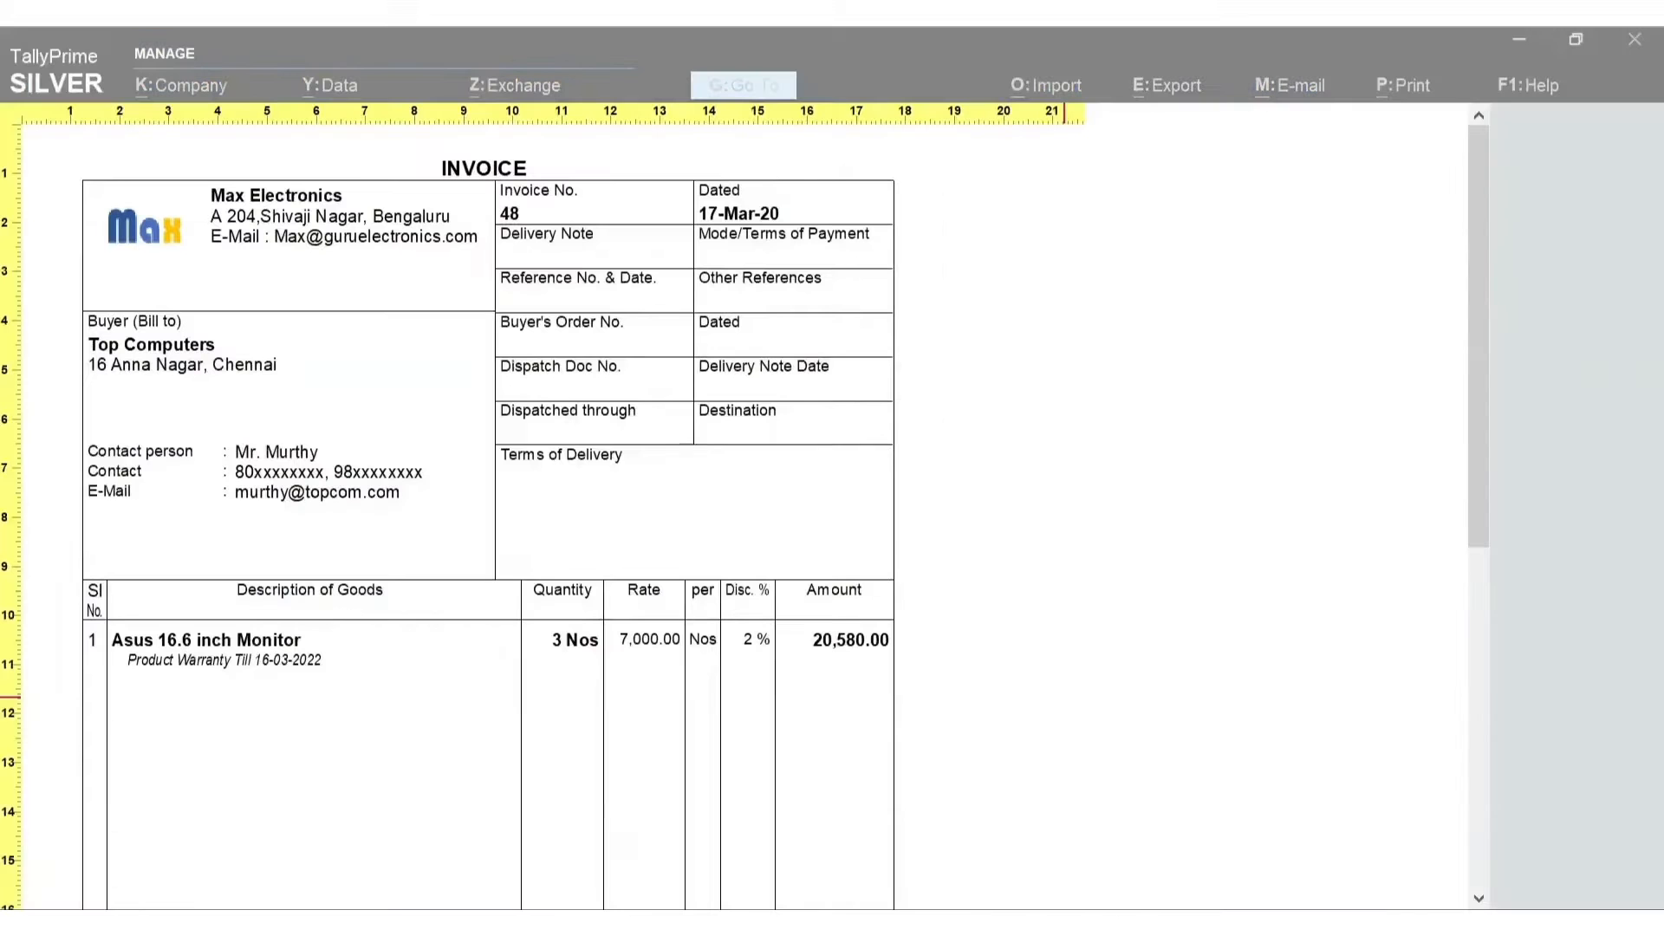
scroll("down", 3)
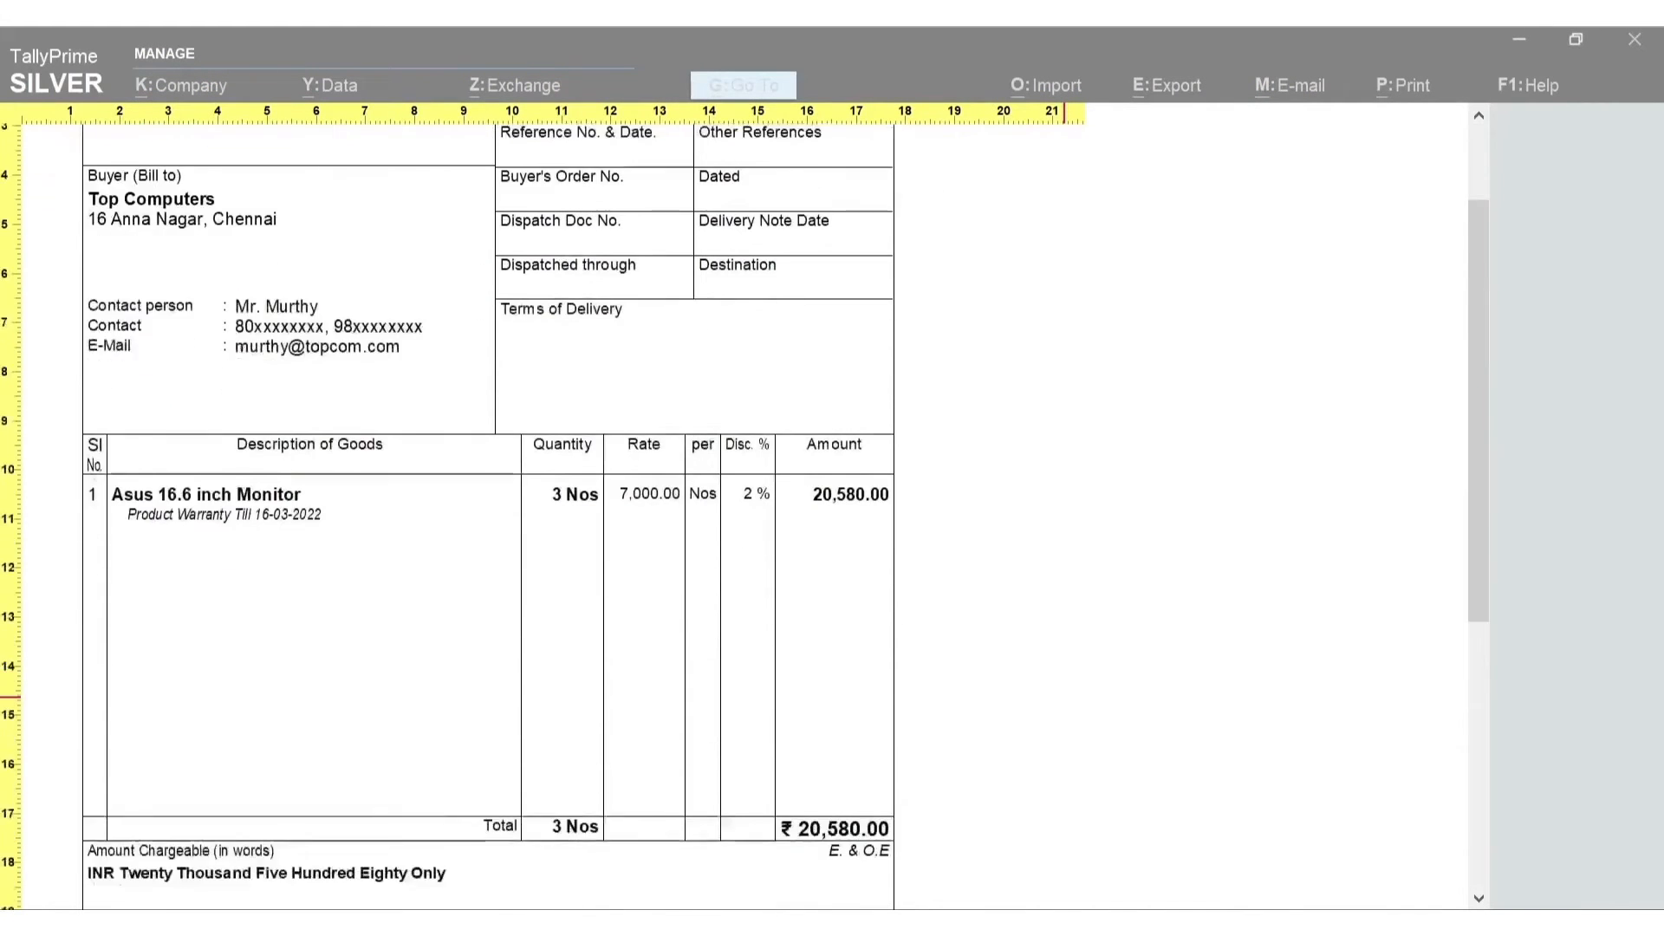
scroll("down", 3)
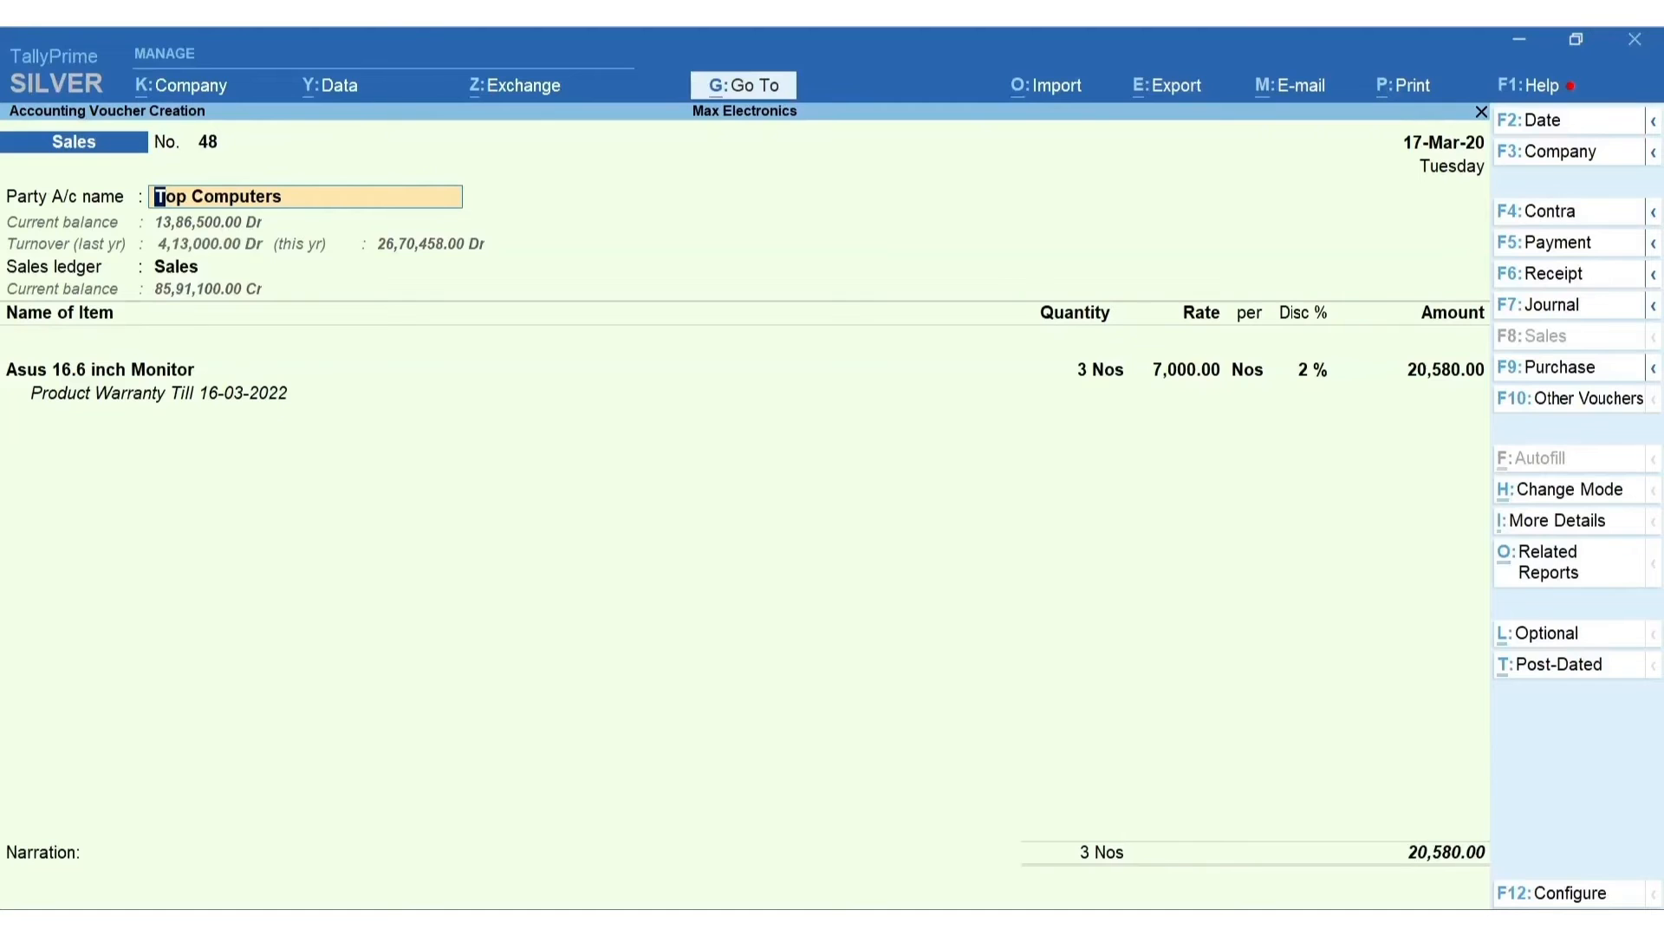
key("f12")
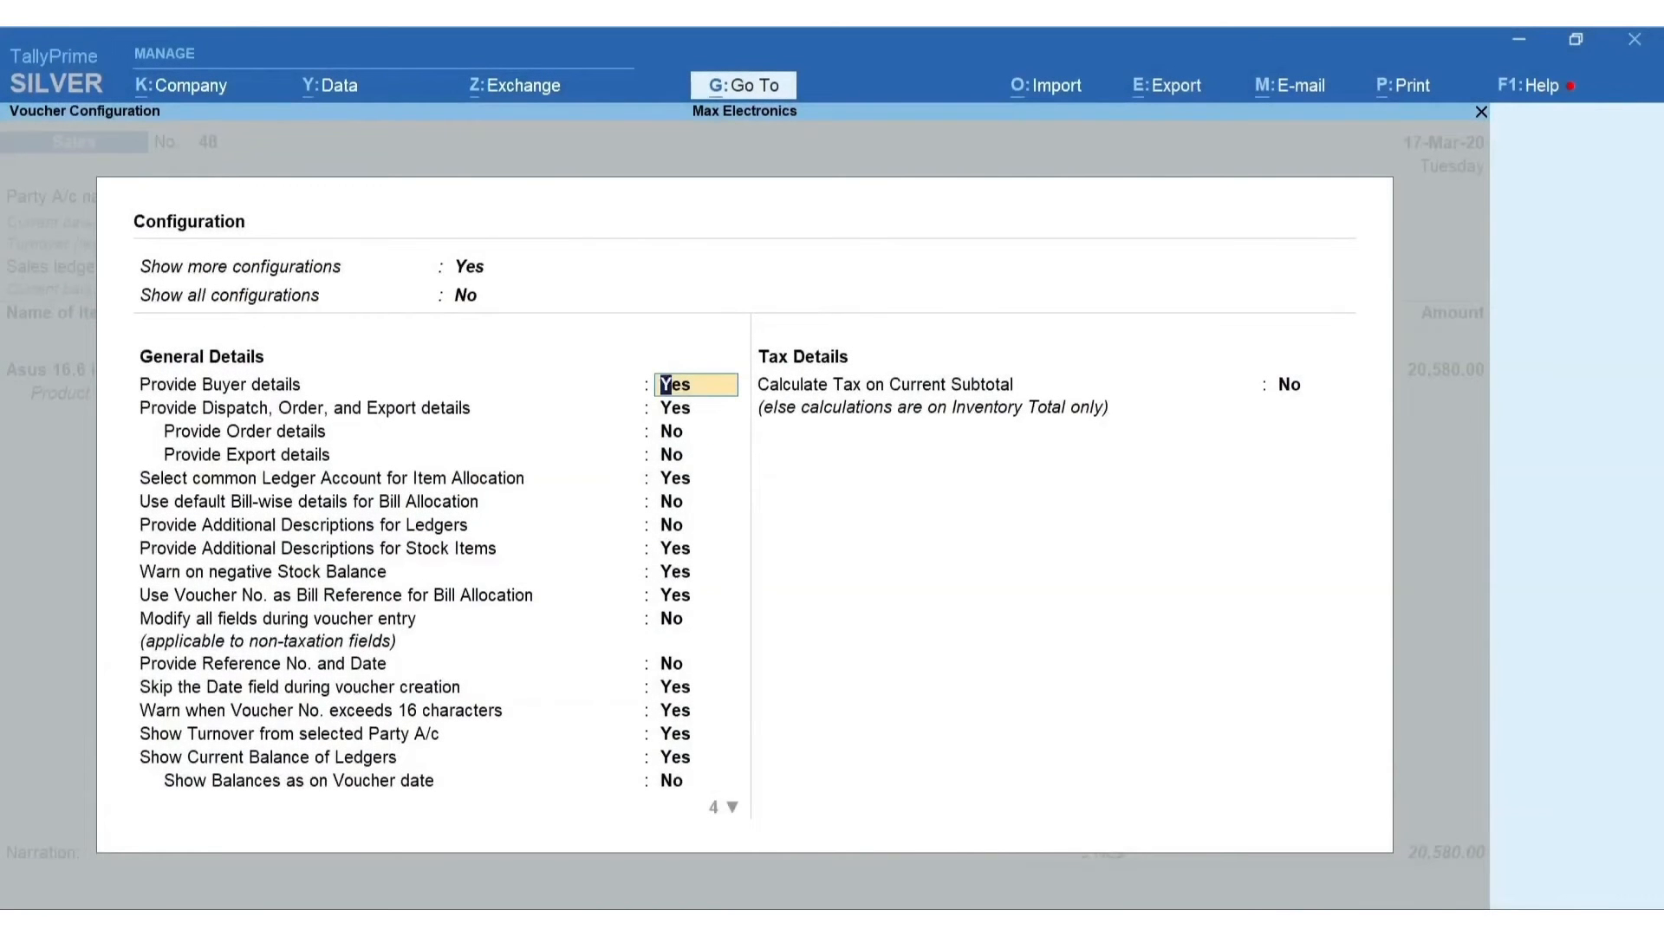
key("Enter")
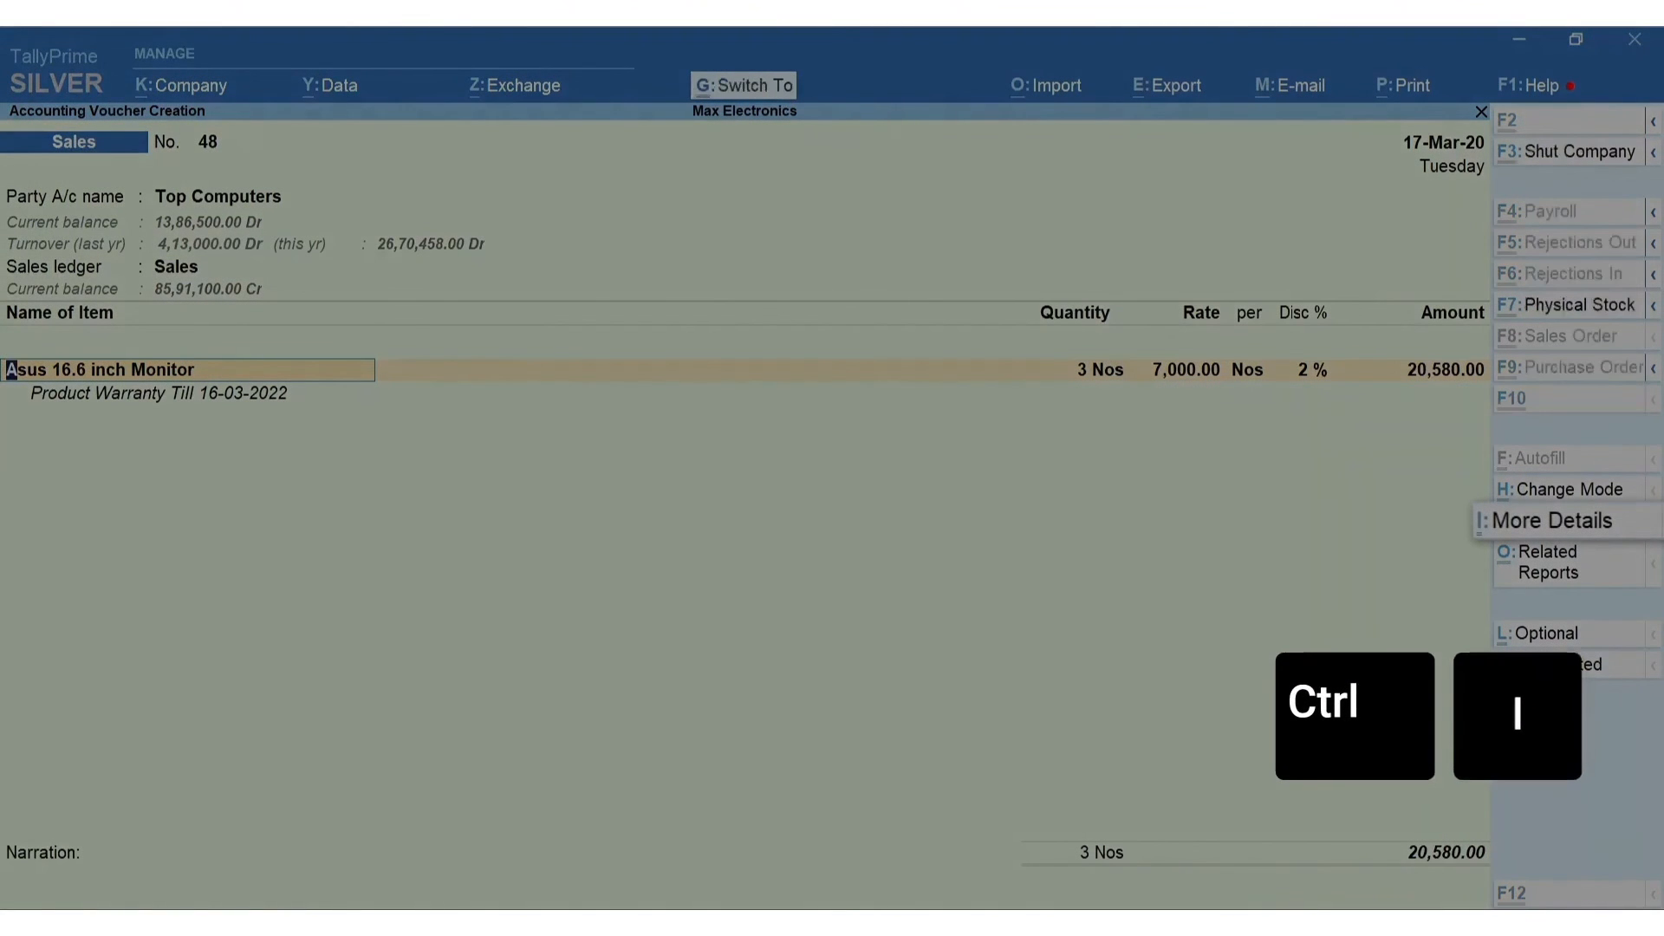
- Set More Details to Ledger and open Consignee Details for Top Computers
key("ctrl+i")
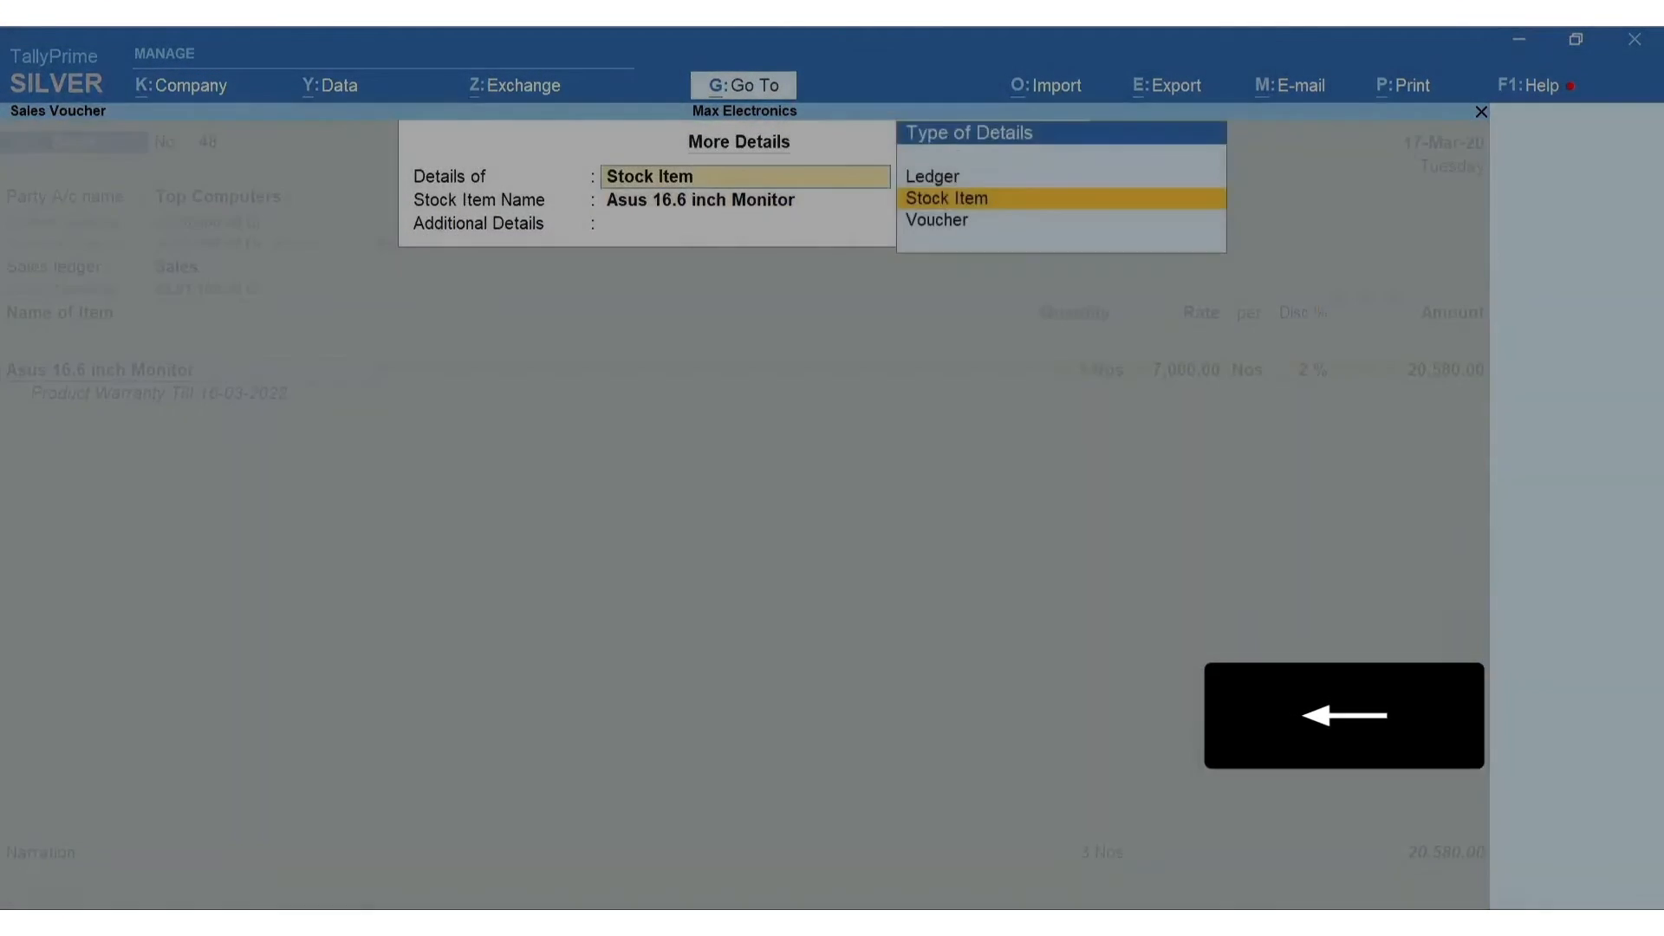
key("up")
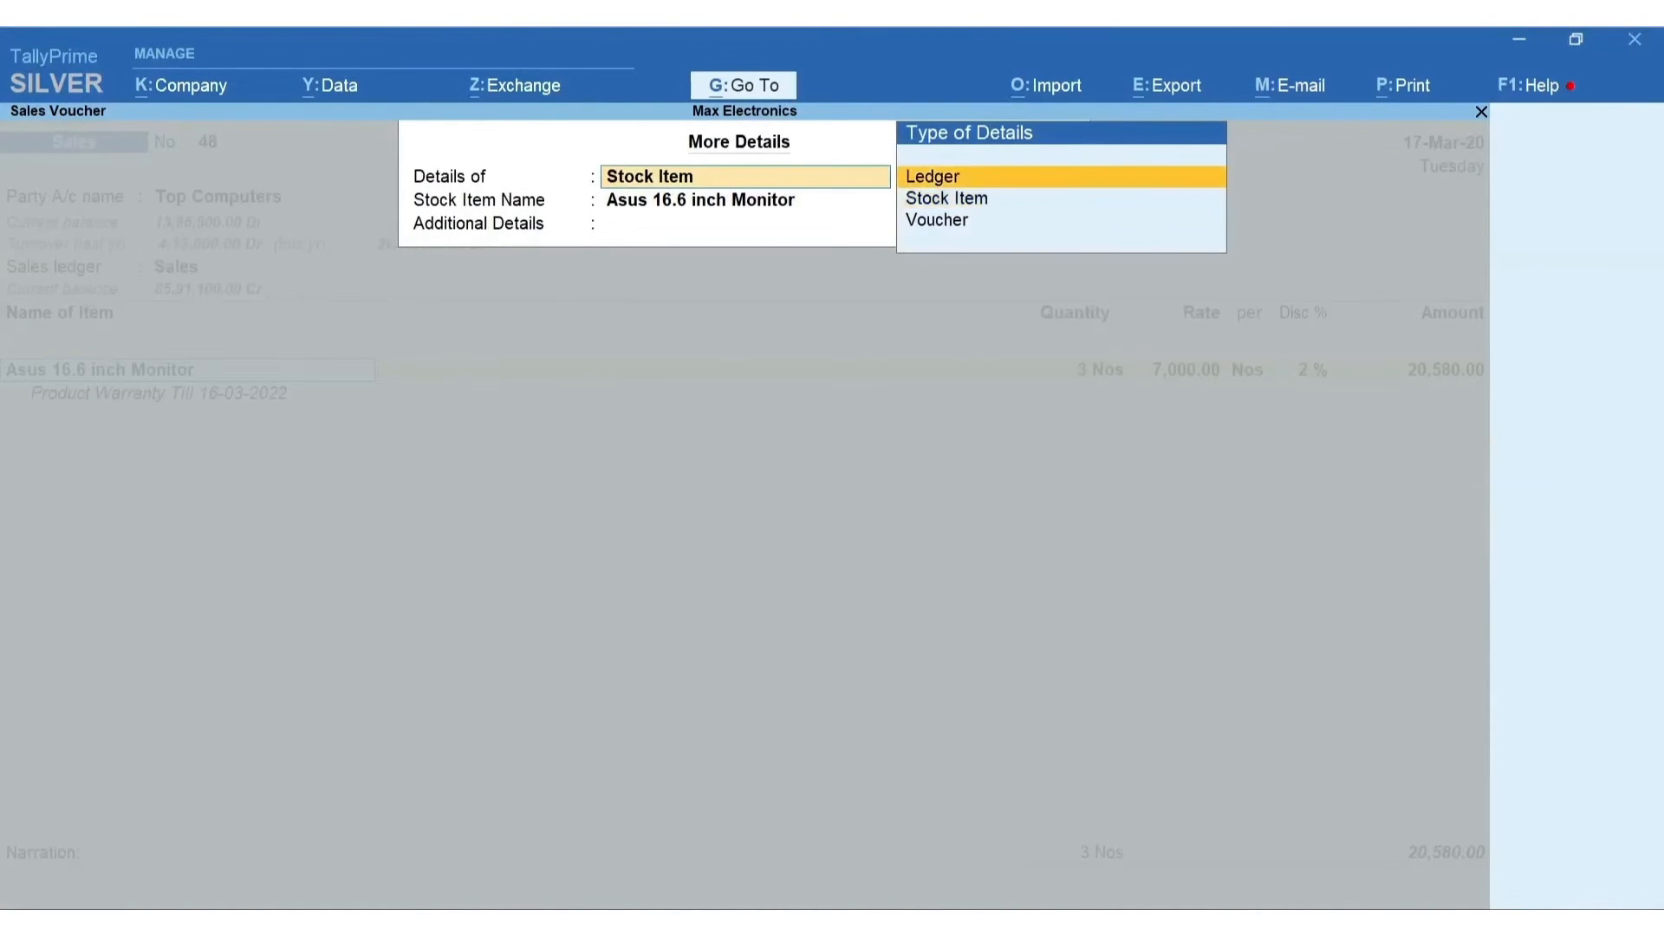
left_click(931, 176)
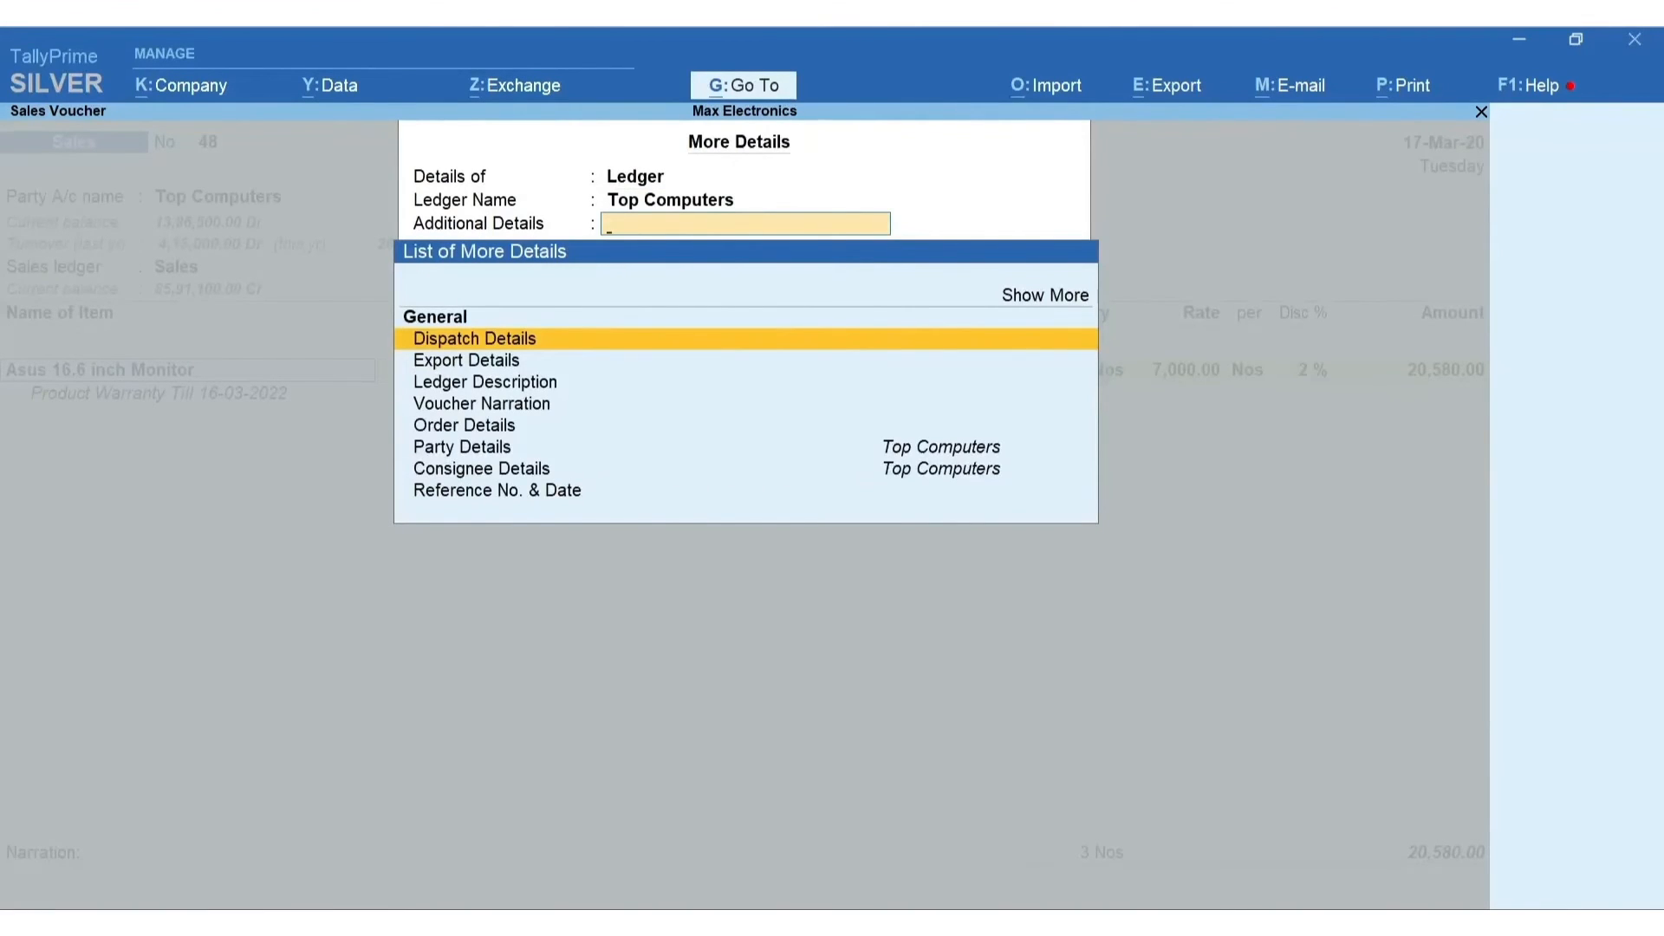
left_click(462, 445)
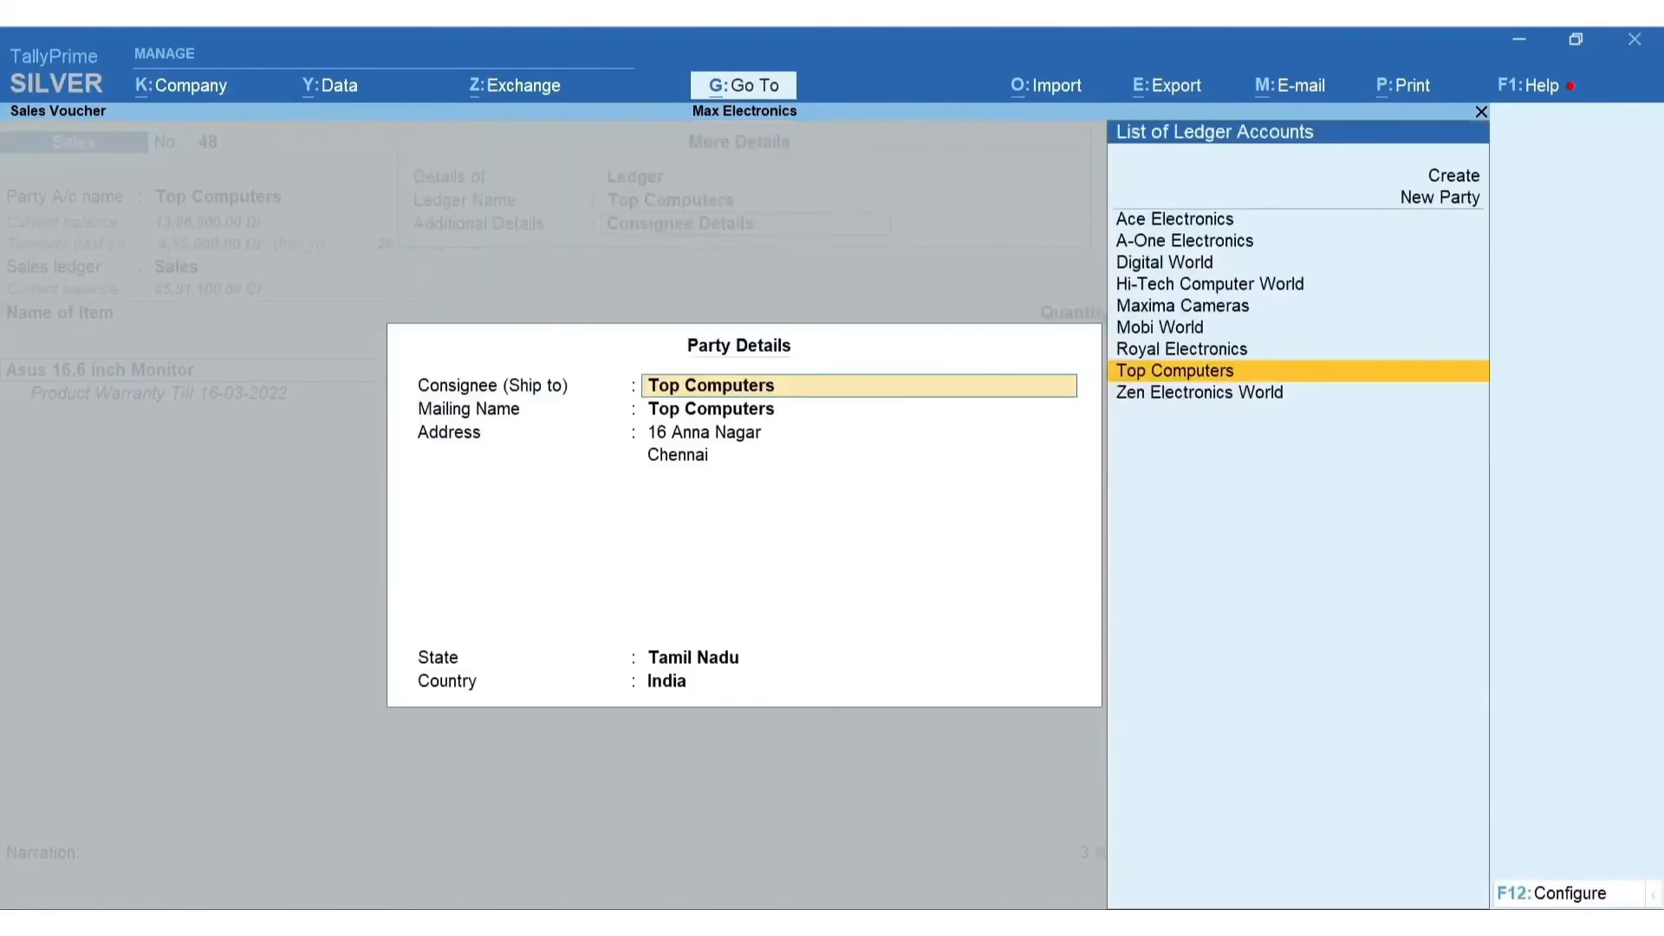